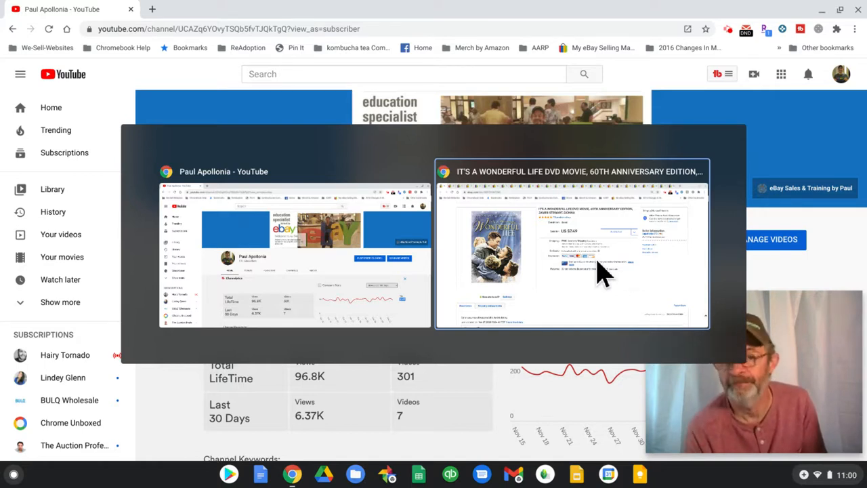
Switch to the Chrome window showing the It's a Wonderful Life DVD listing sold for $7.49
click(572, 244)
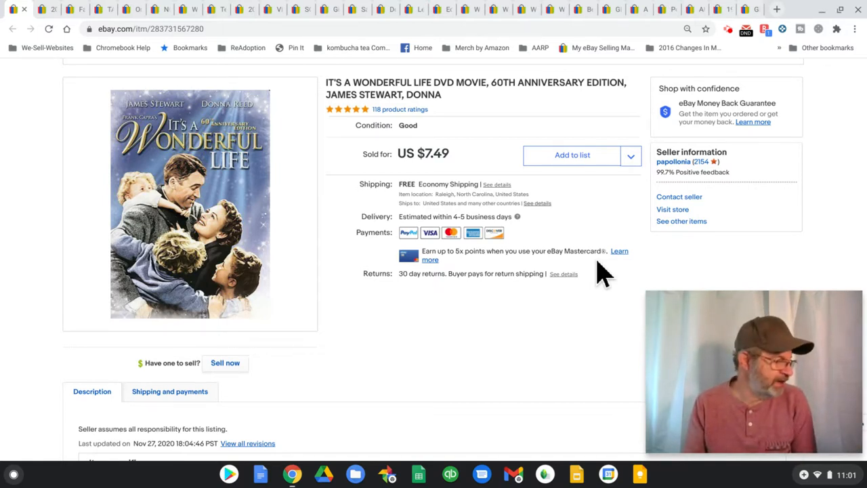
mouse_move(704, 323)
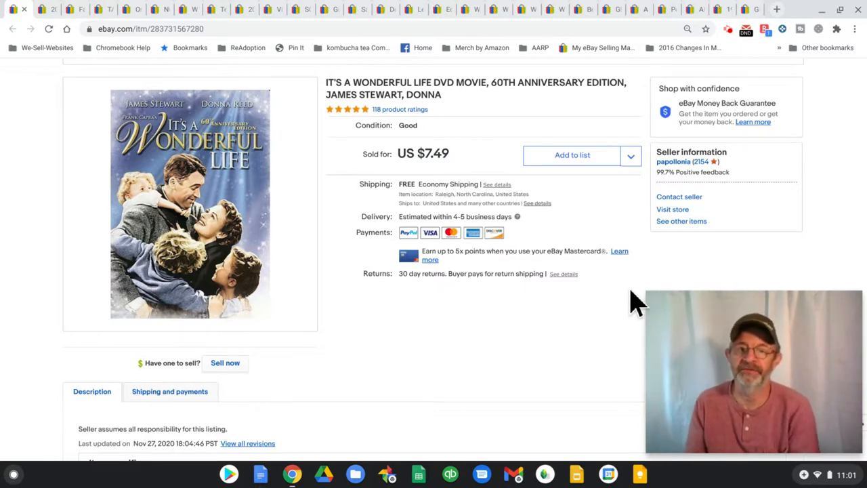
mouse_move(644, 301)
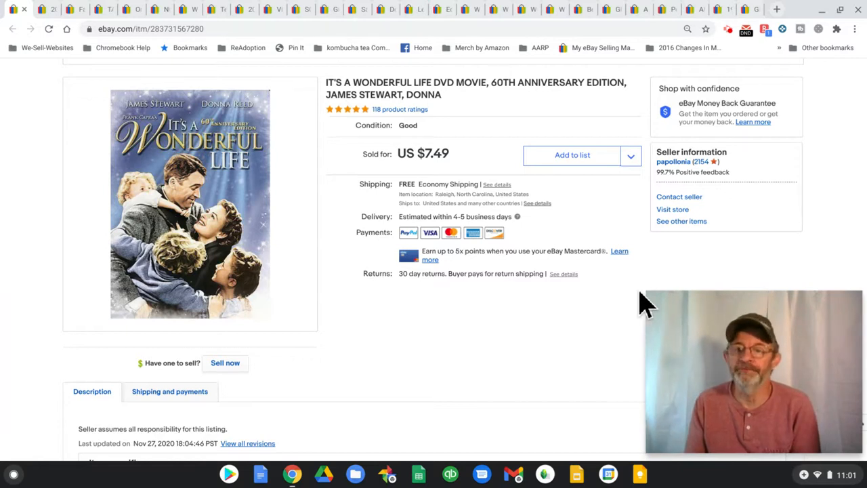
mouse_move(635, 304)
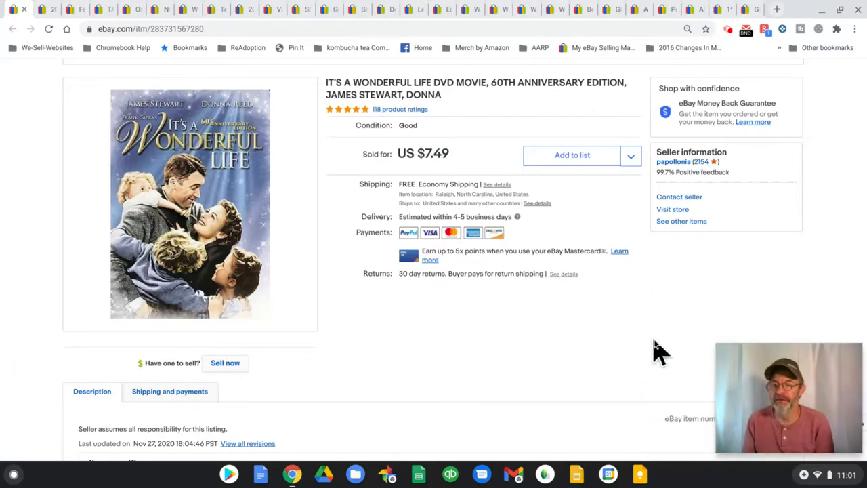
mouse_move(535, 311)
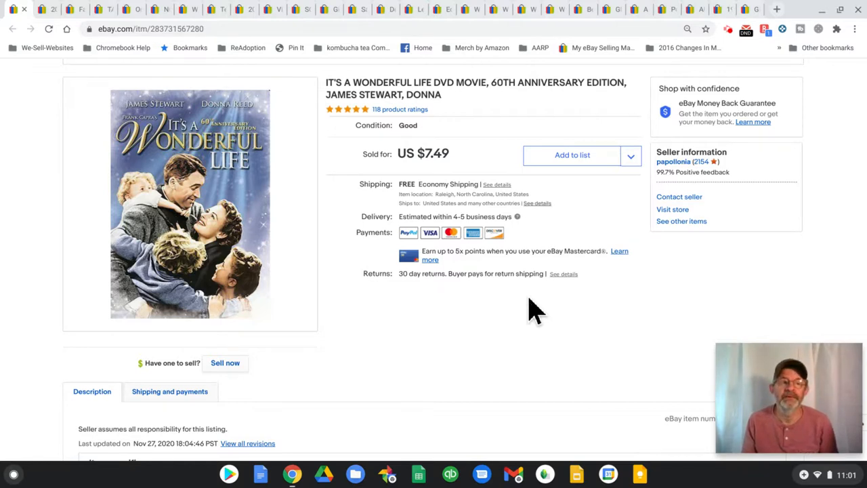
Switch to the tab with the 2010 Jim Shore Heartwood Creek Welcome Santa listing sold for $25.99
click(46, 8)
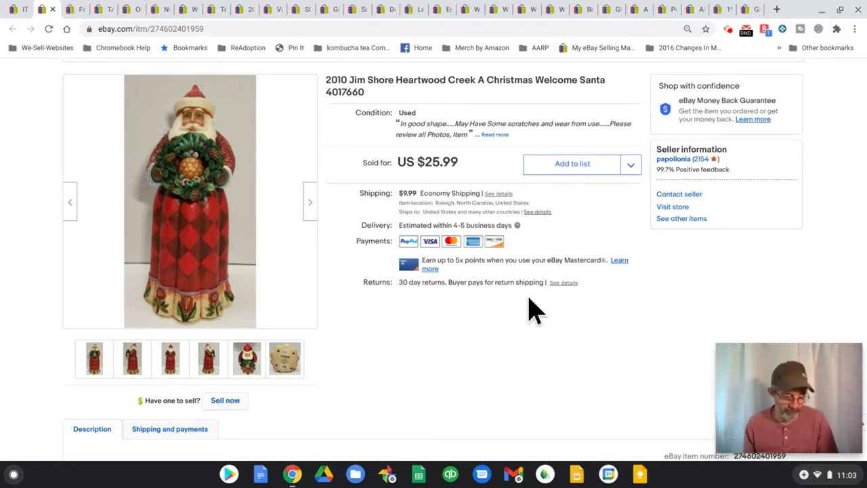
mouse_move(396, 233)
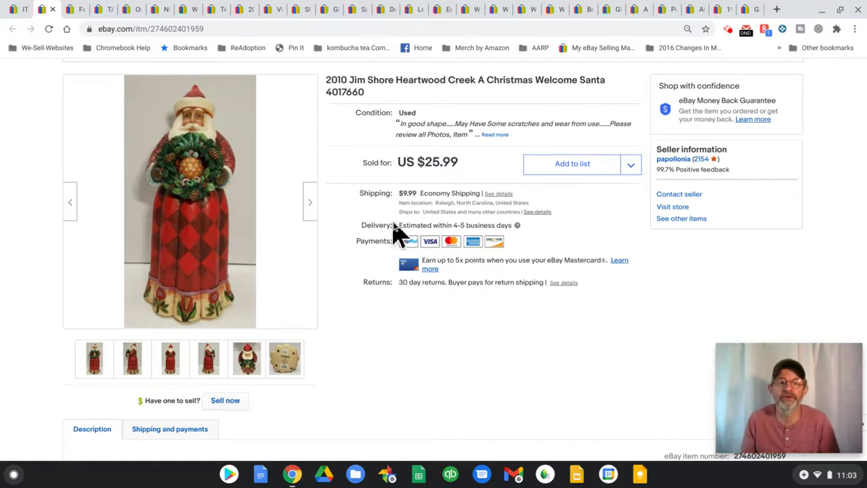
mouse_move(510, 355)
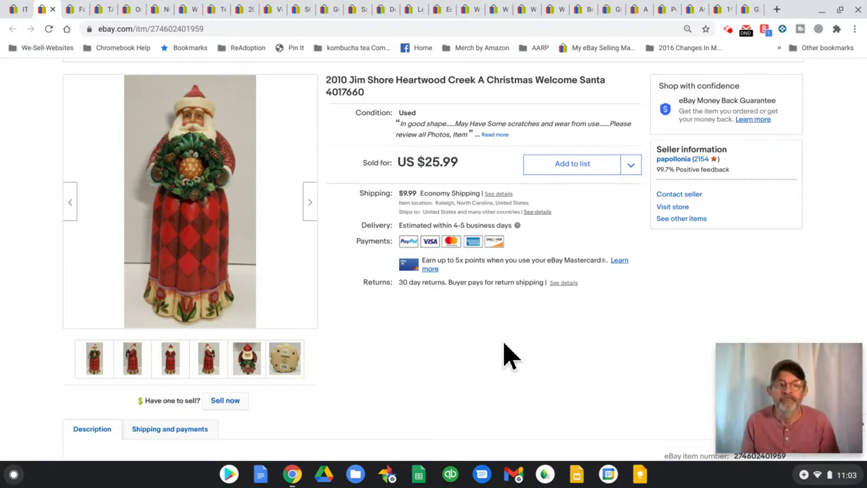
Magnify the Santa figurine photo, then scroll to its item specifics: used, 10.25-inch, Jim Shore, 2010
click(190, 244)
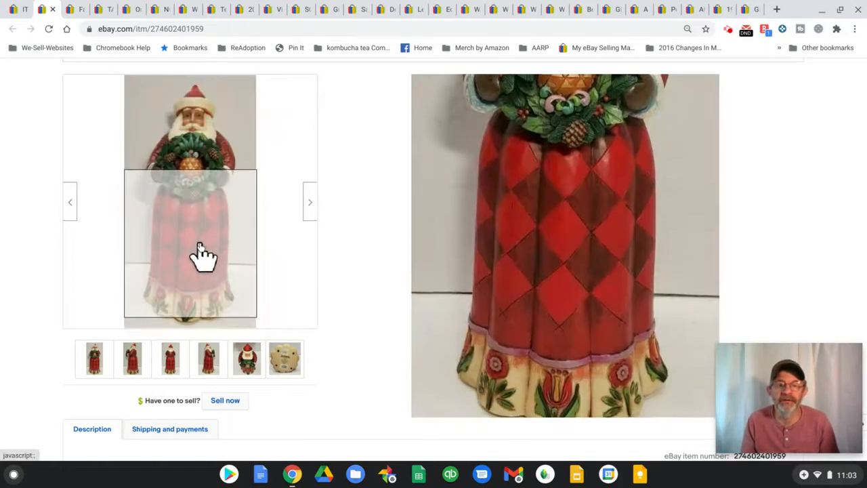
mouse_move(206, 149)
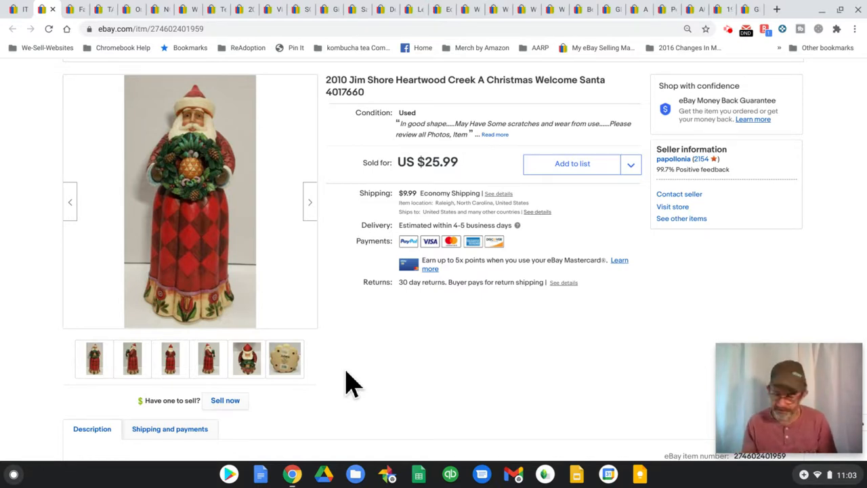
mouse_move(410, 372)
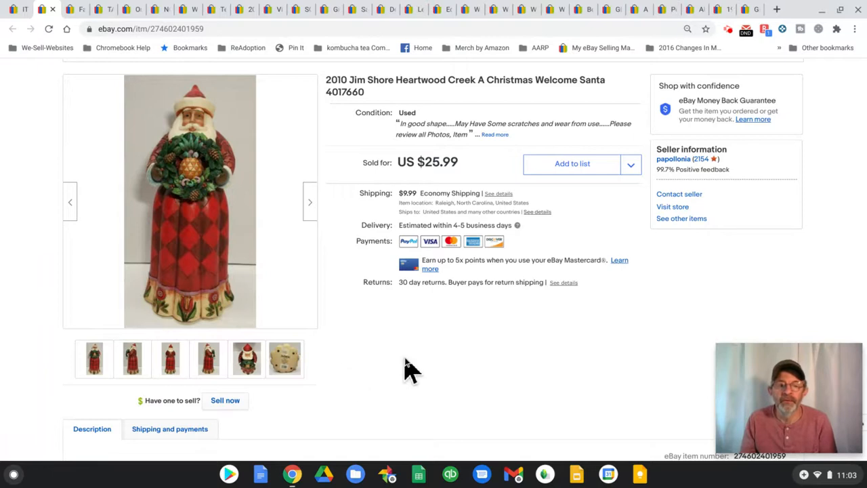
scroll(down, 3)
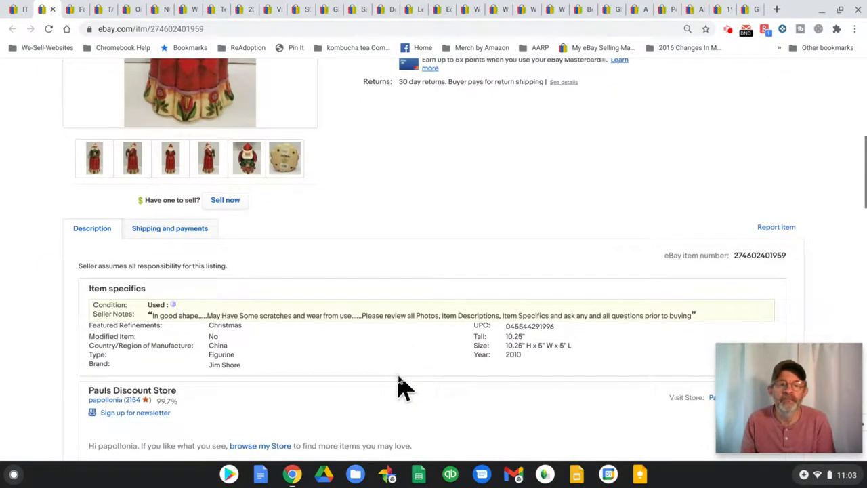
scroll(down, 3)
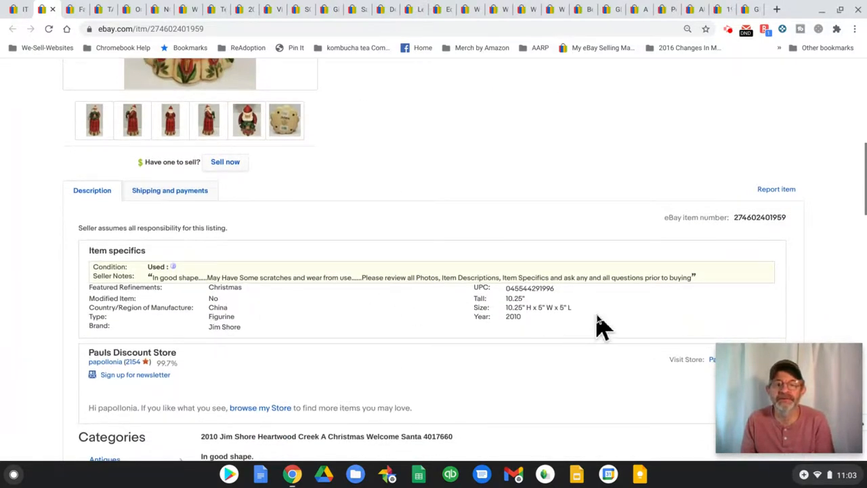
mouse_move(564, 284)
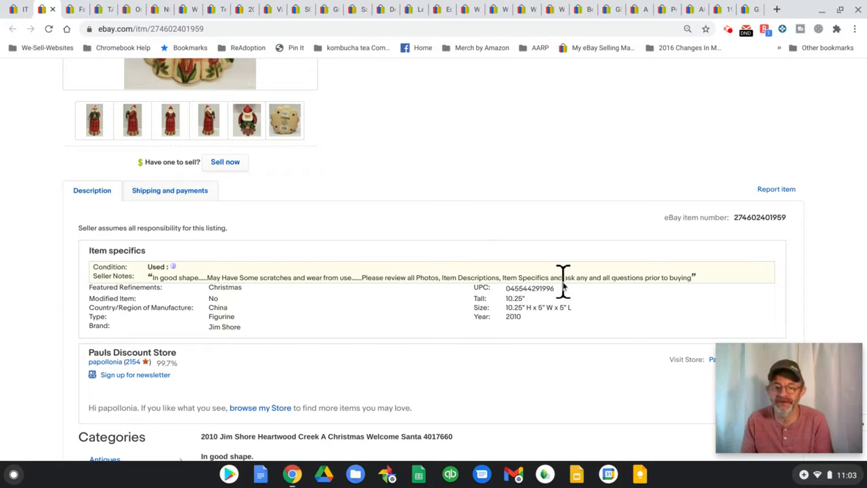
mouse_move(588, 314)
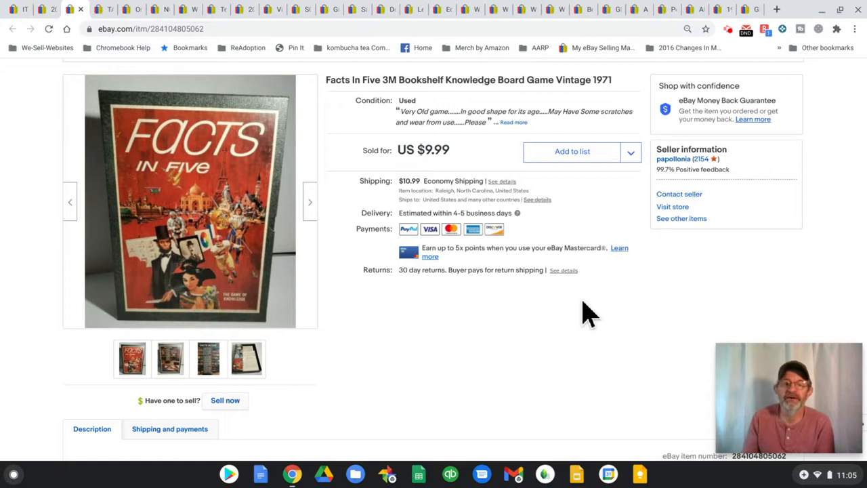
mouse_move(491, 196)
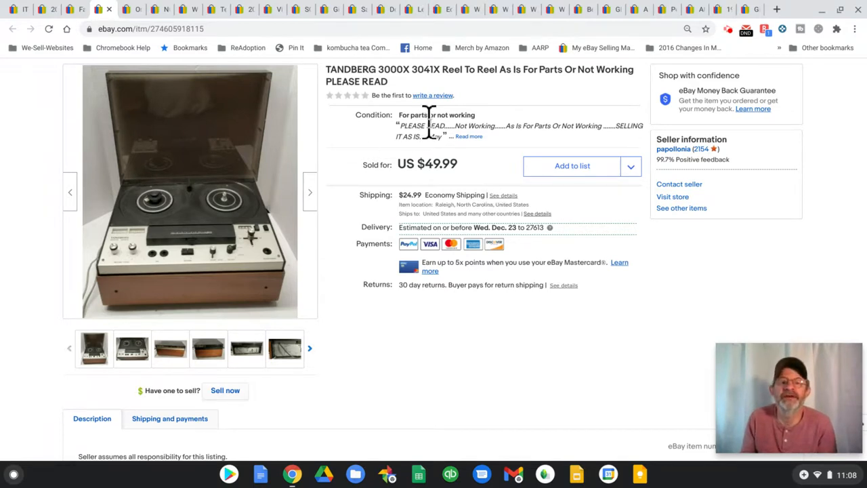
Scroll through the Tandberg 3000X specifics and description: for parts or not working, made in Norway
scroll(down, 3)
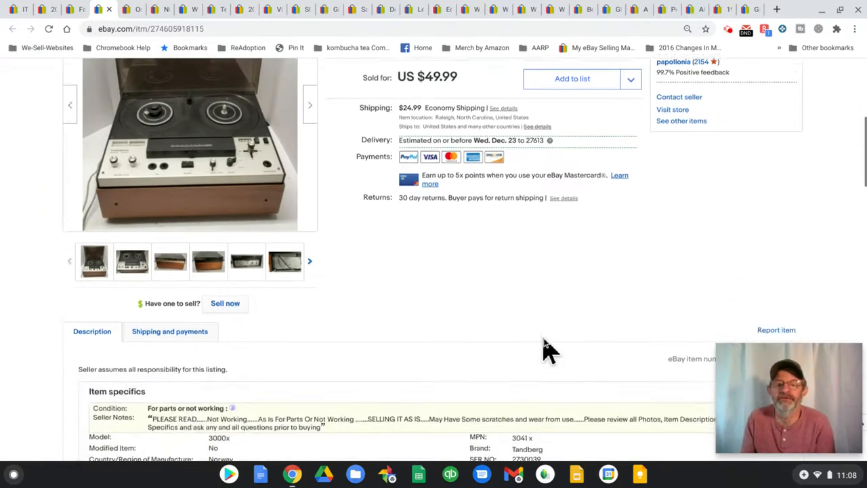
scroll(down, 3)
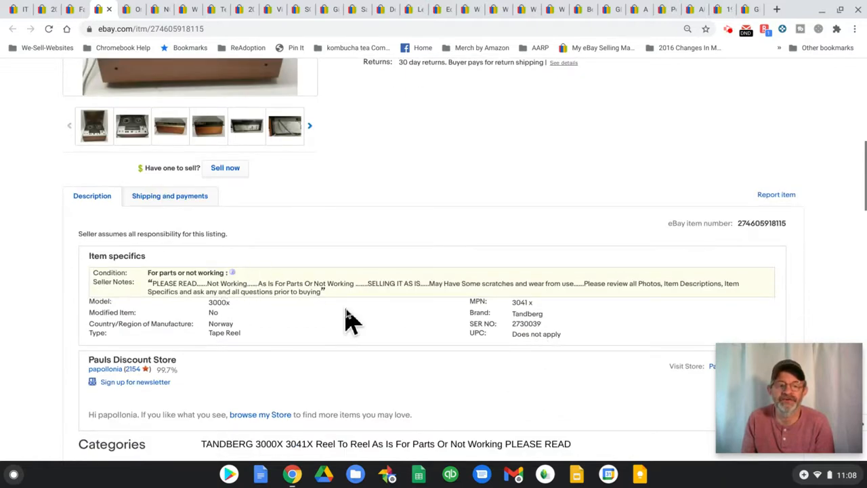
scroll(down, 3)
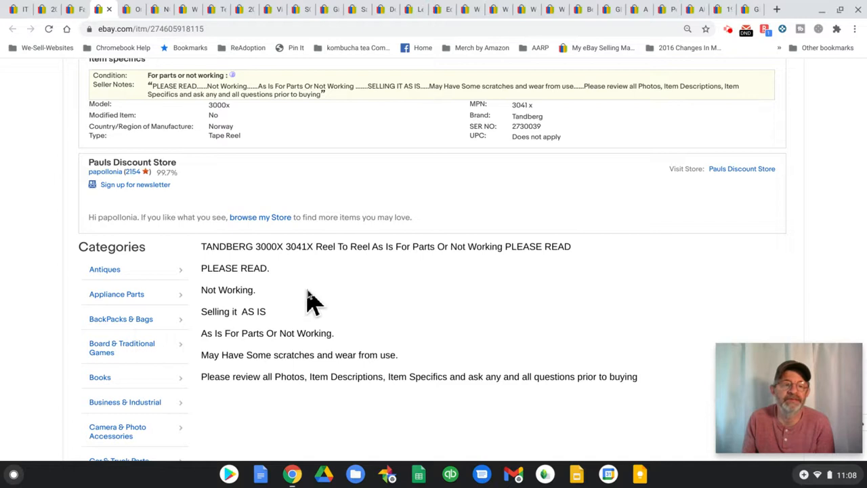
mouse_move(345, 342)
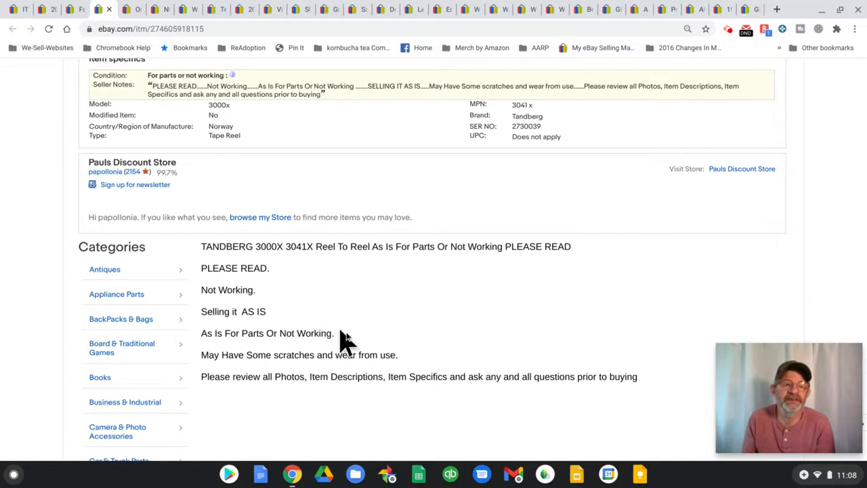
mouse_move(458, 363)
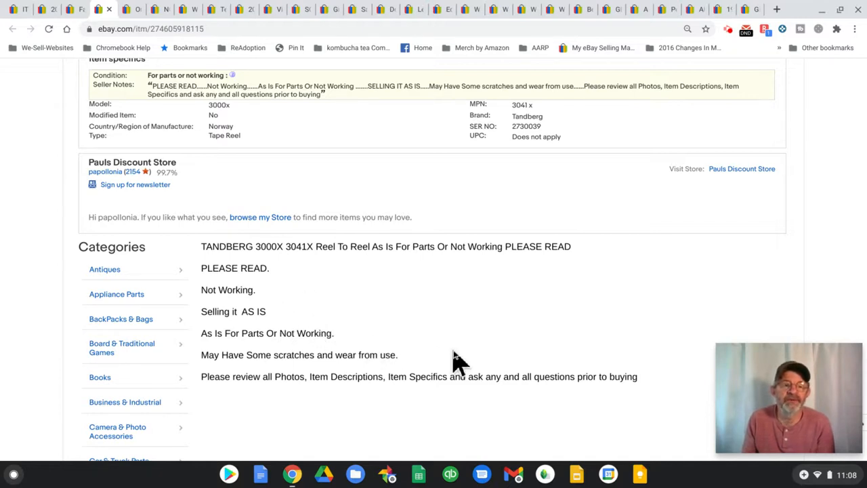
scroll(up, 3)
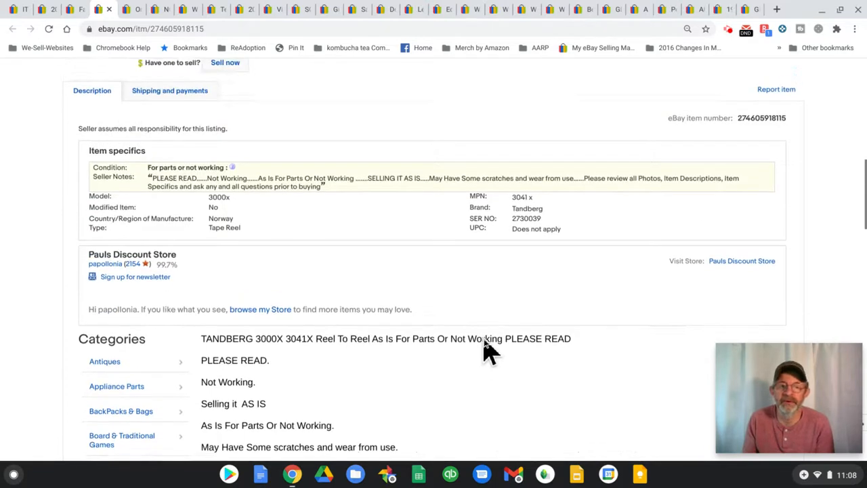
scroll(up, 3)
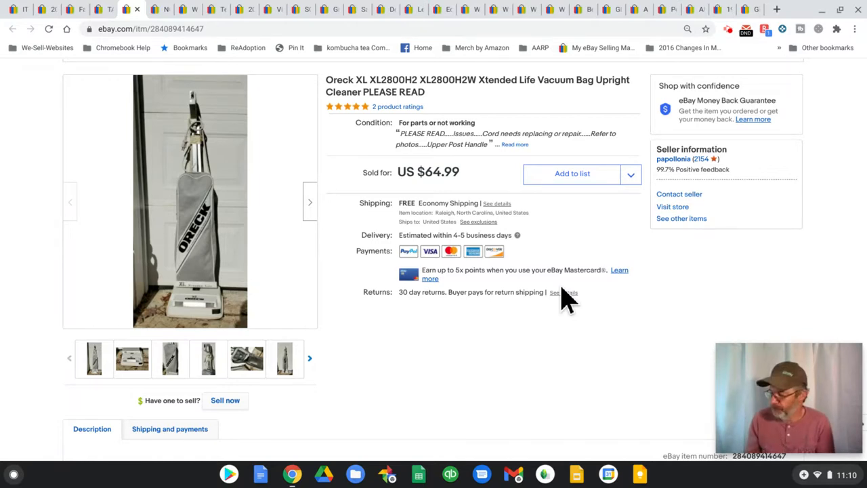
mouse_move(190, 196)
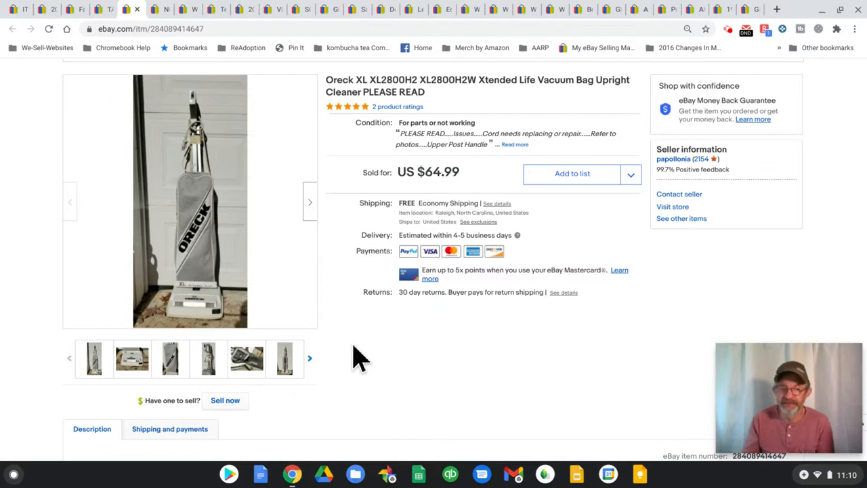
Scroll through the Oreck vacuum's specifics and description, then back toward its price and photos
scroll(down, 3)
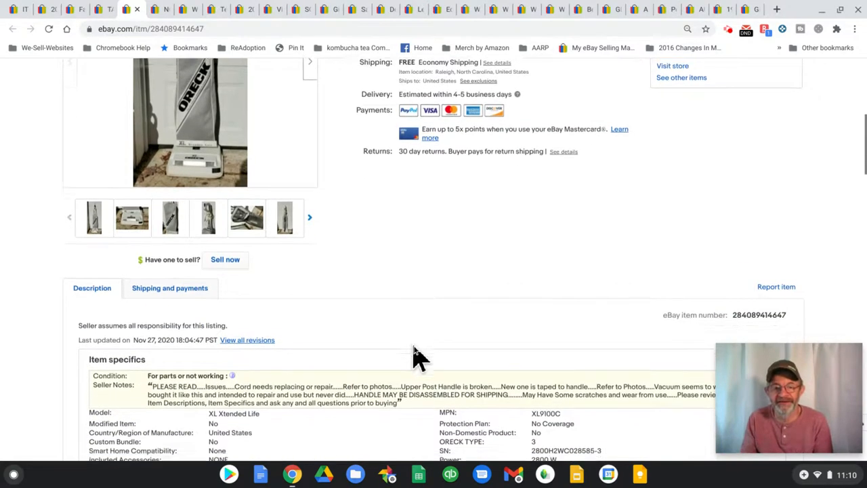
scroll(down, 3)
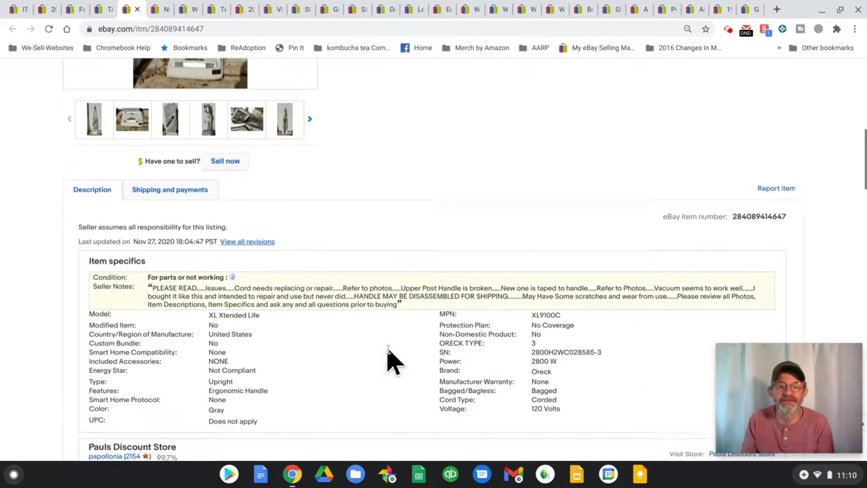
scroll(down, 3)
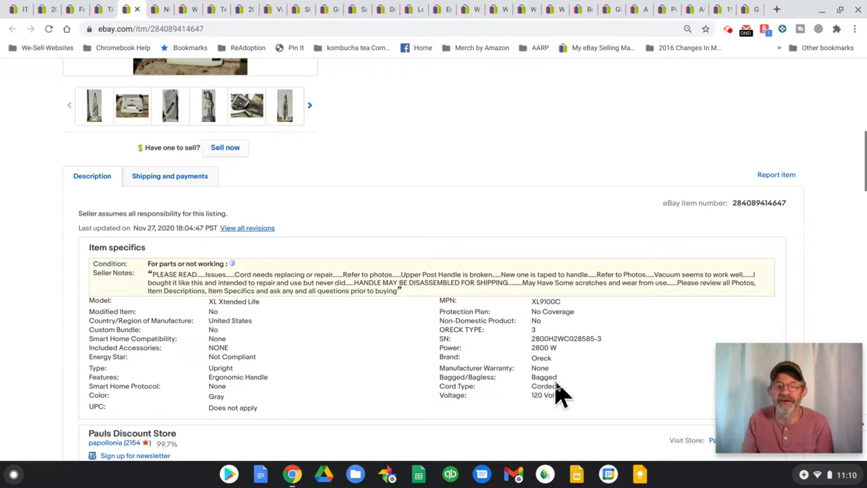
mouse_move(328, 385)
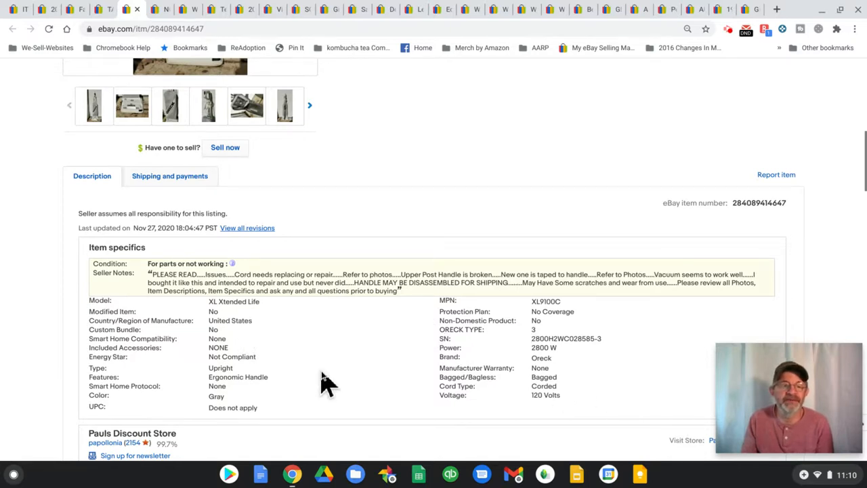
scroll(down, 3)
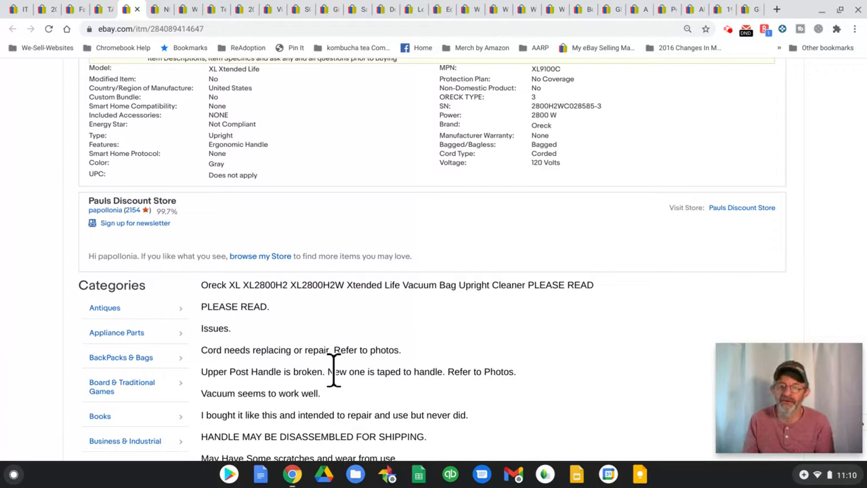
mouse_move(459, 378)
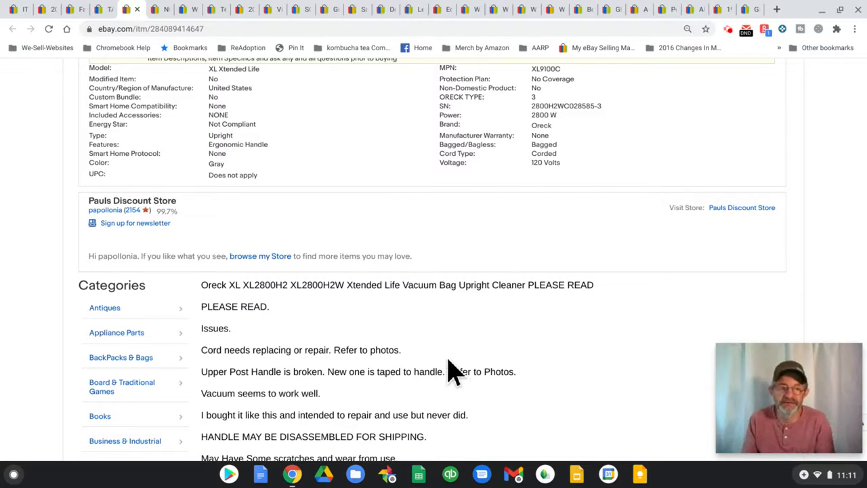
mouse_move(440, 337)
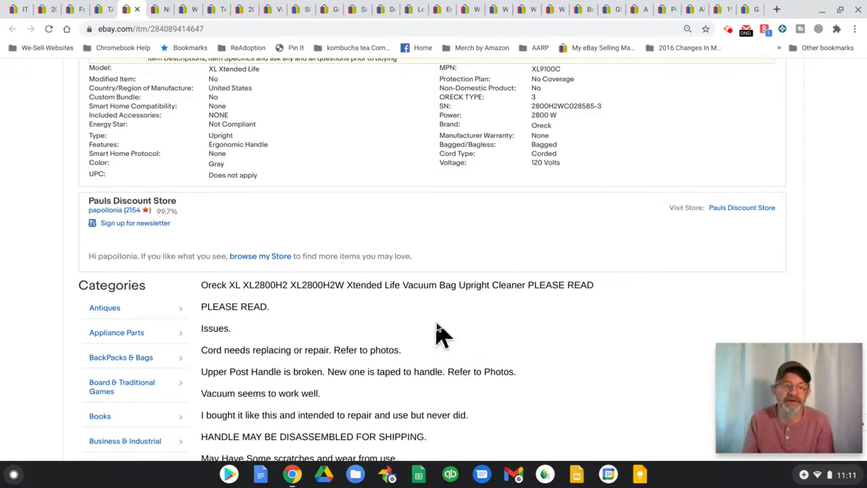
mouse_move(515, 166)
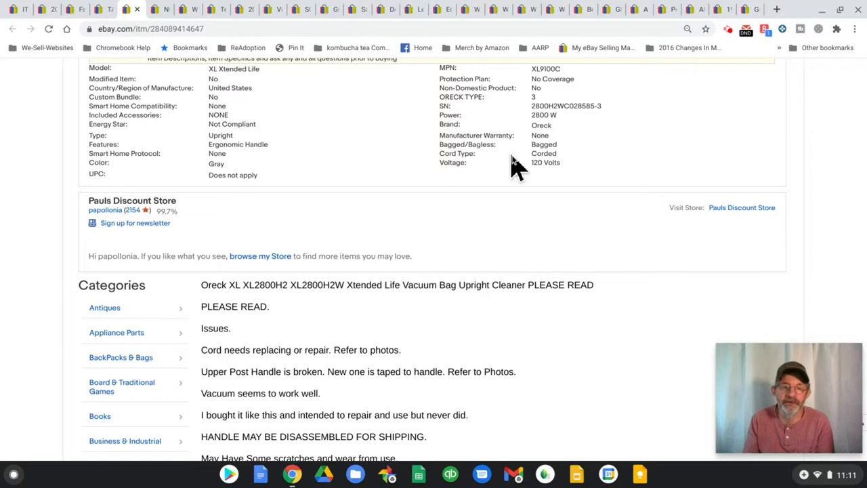
mouse_move(319, 371)
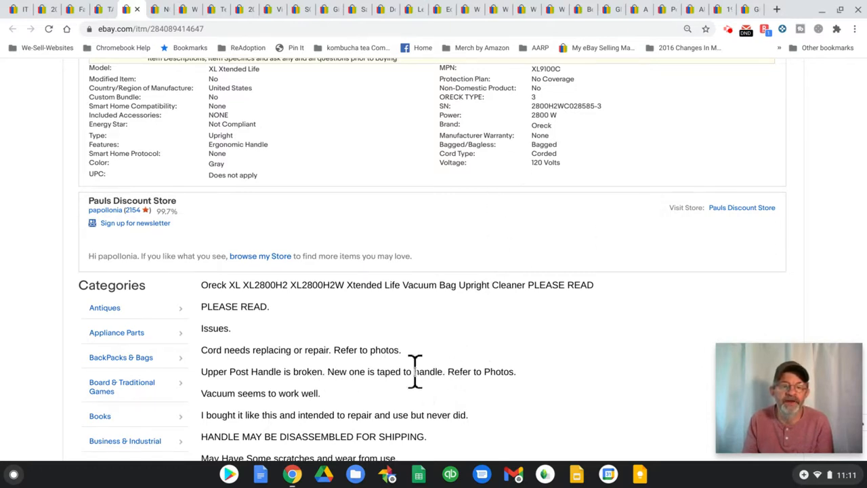
mouse_move(596, 396)
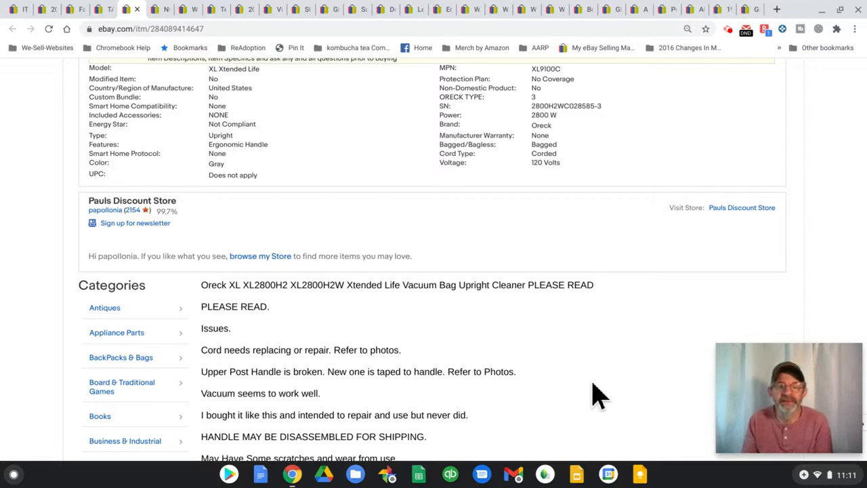
mouse_move(413, 386)
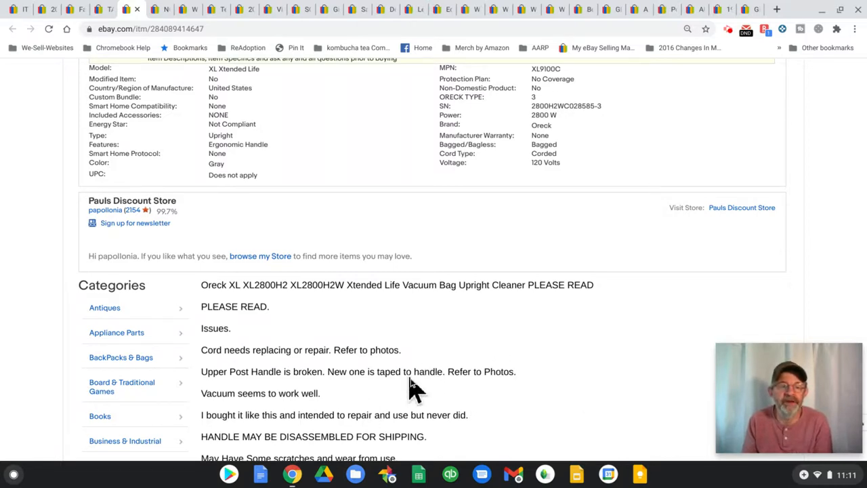
mouse_move(629, 396)
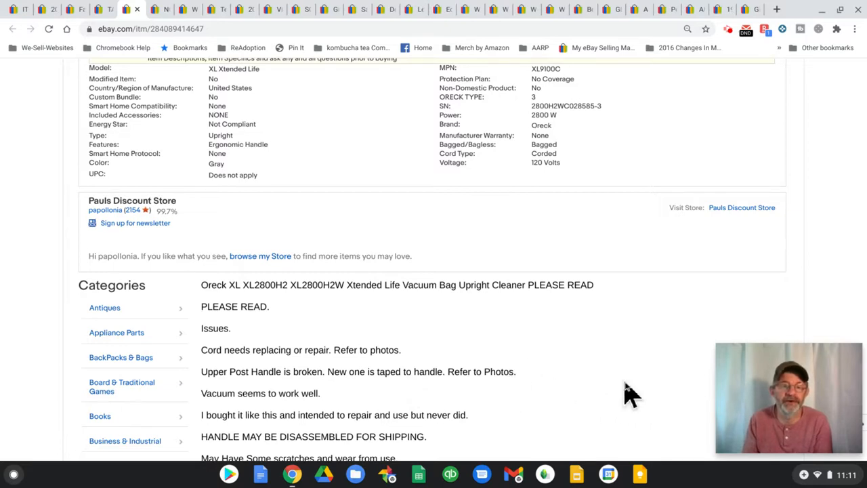
mouse_move(553, 430)
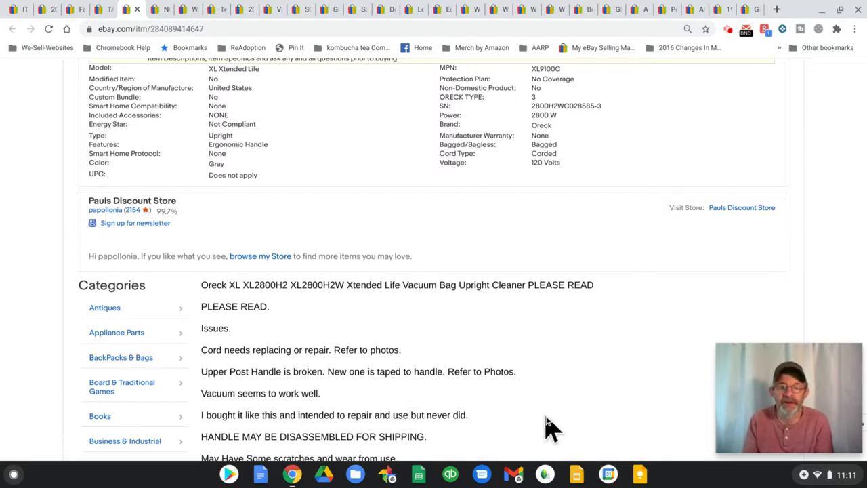
scroll(down, 3)
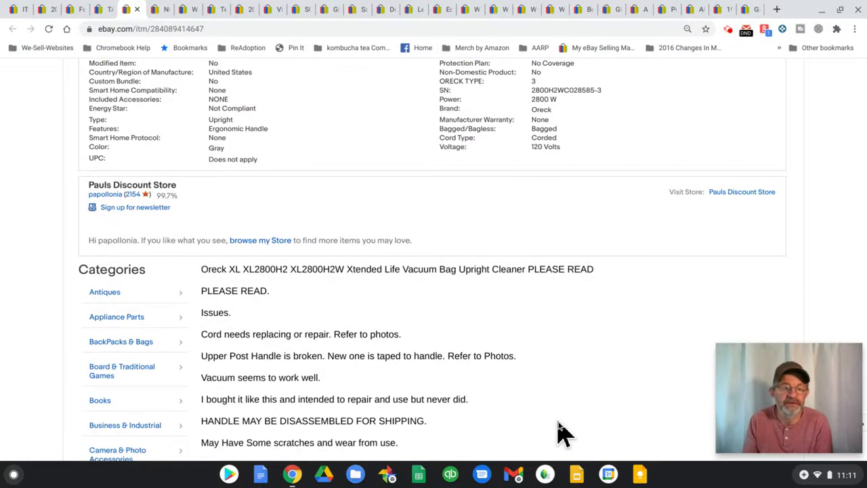
scroll(up, 3)
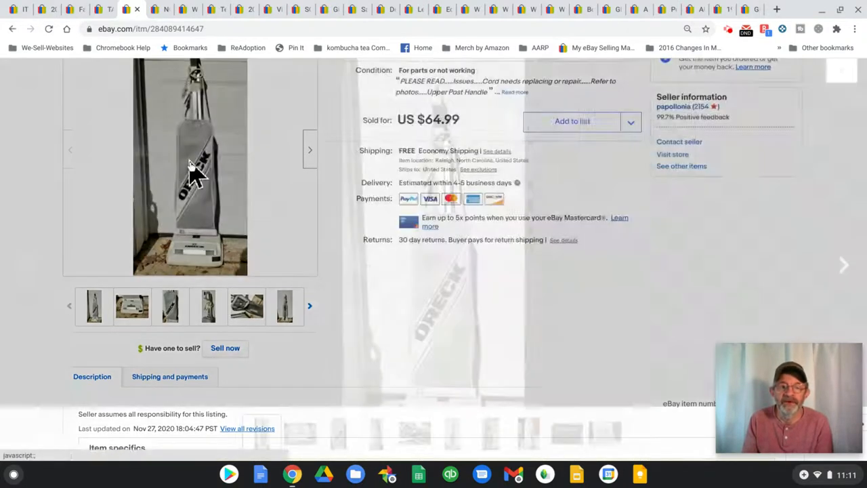
click(190, 165)
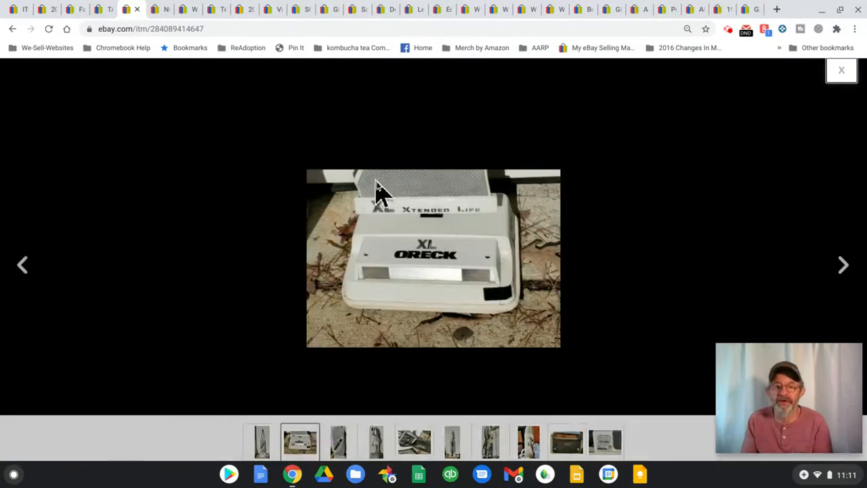
click(843, 264)
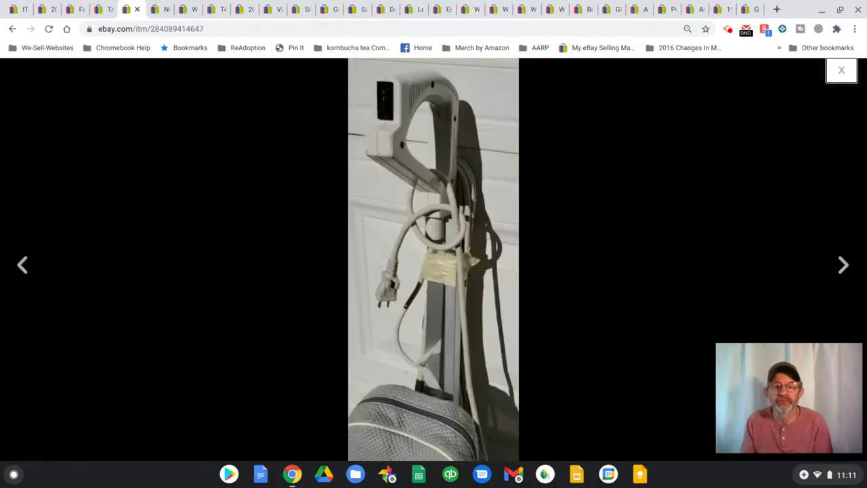
click(843, 264)
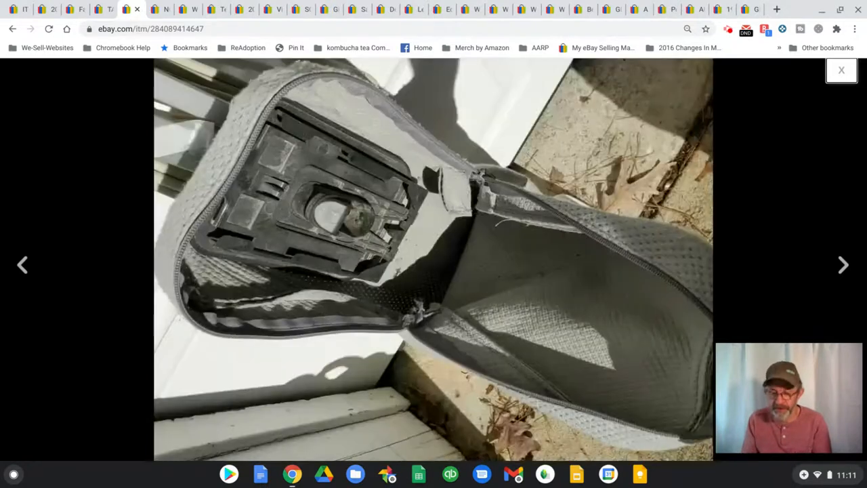
click(842, 264)
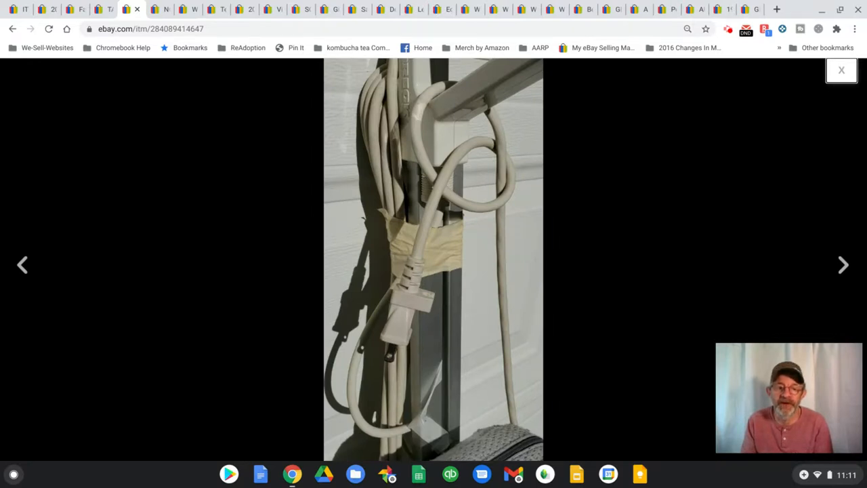
click(843, 265)
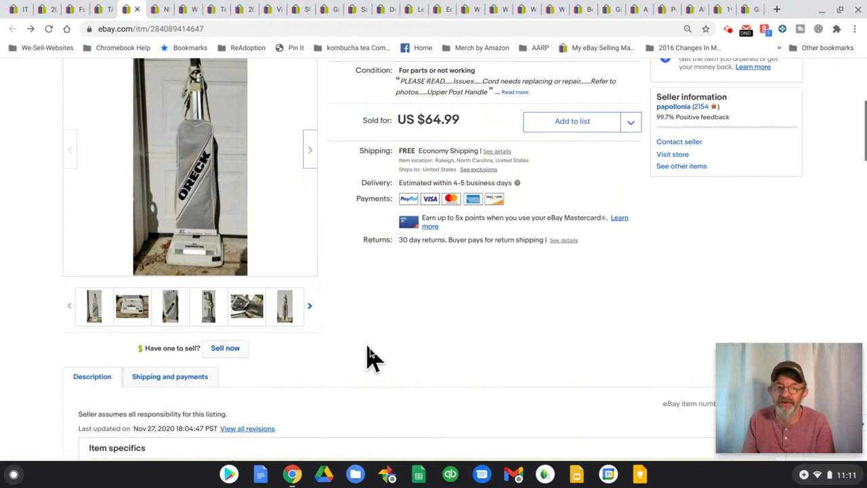
mouse_move(399, 111)
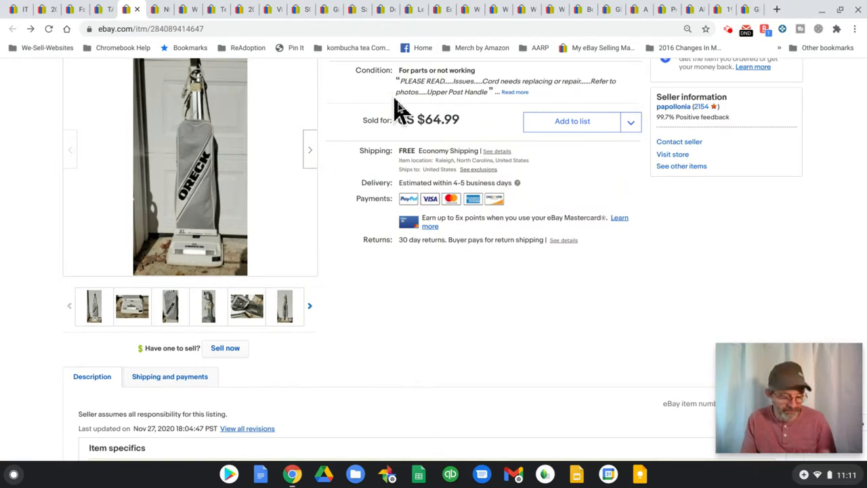
mouse_move(454, 189)
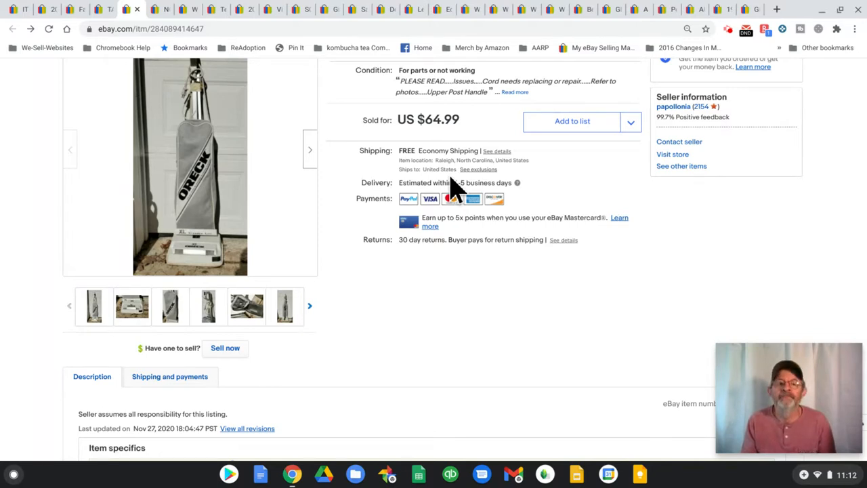
mouse_move(488, 301)
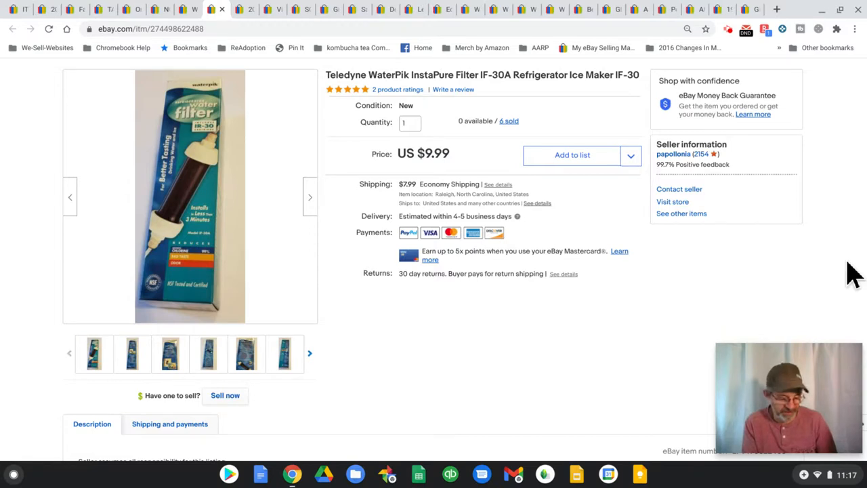
click(239, 9)
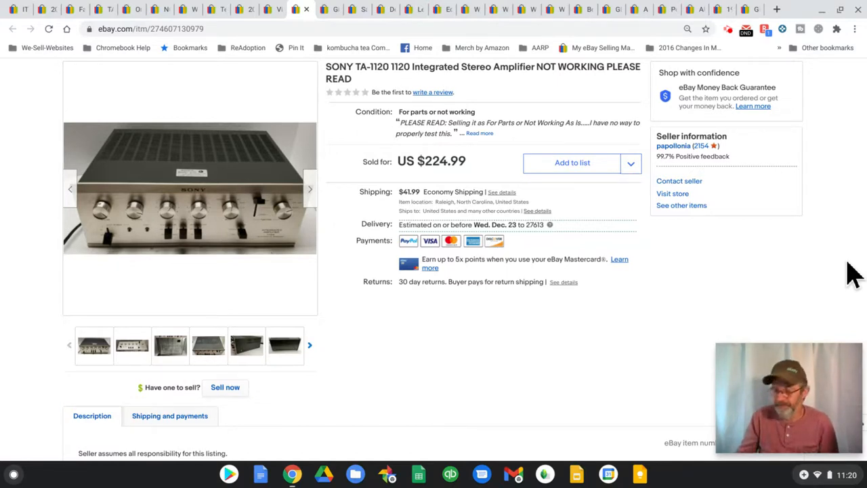
mouse_move(483, 358)
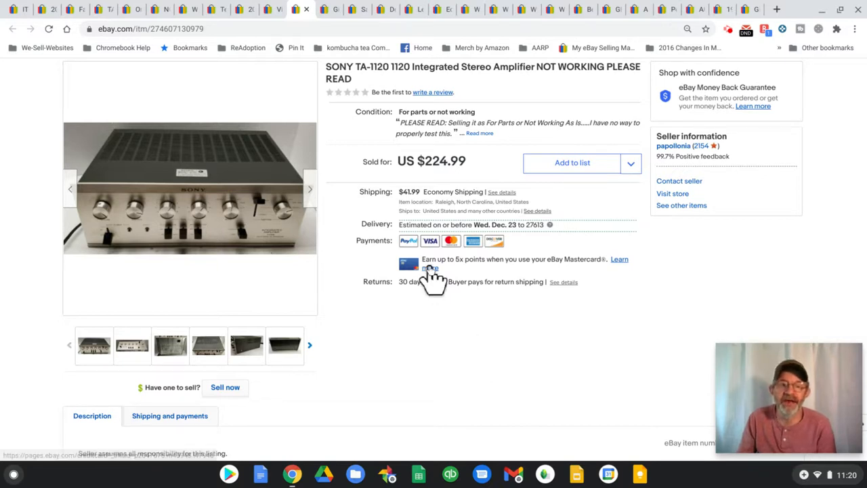
mouse_move(508, 197)
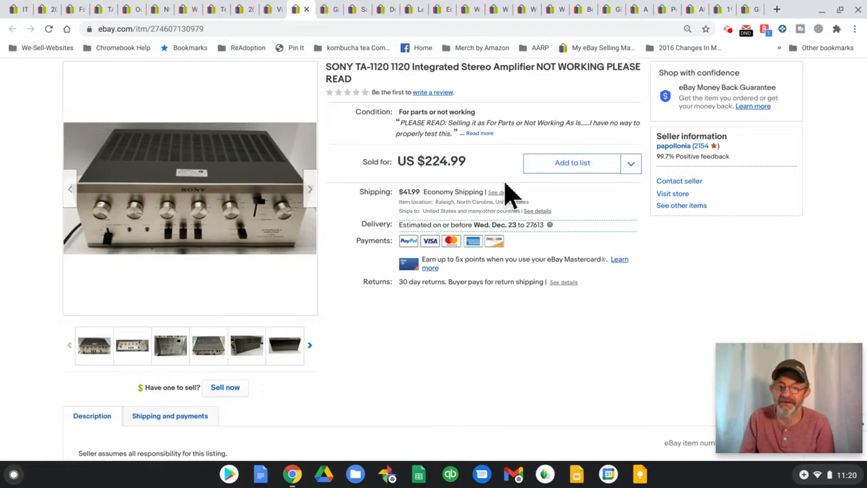
mouse_move(631, 398)
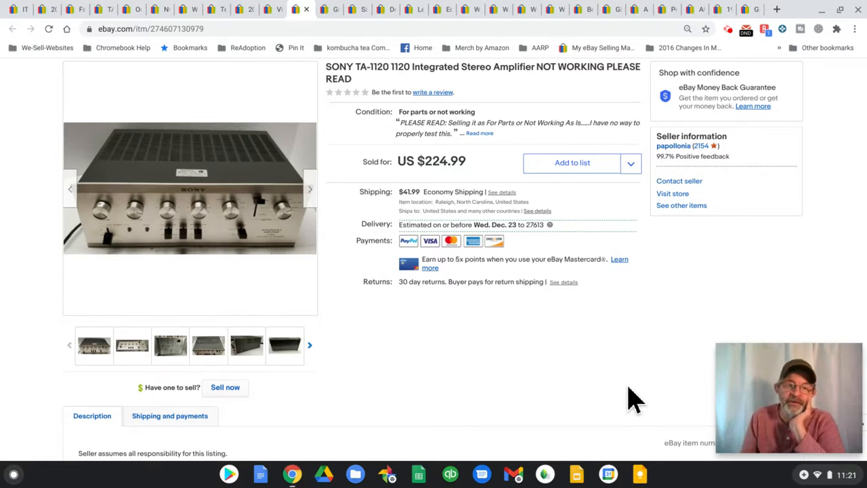
mouse_move(572, 346)
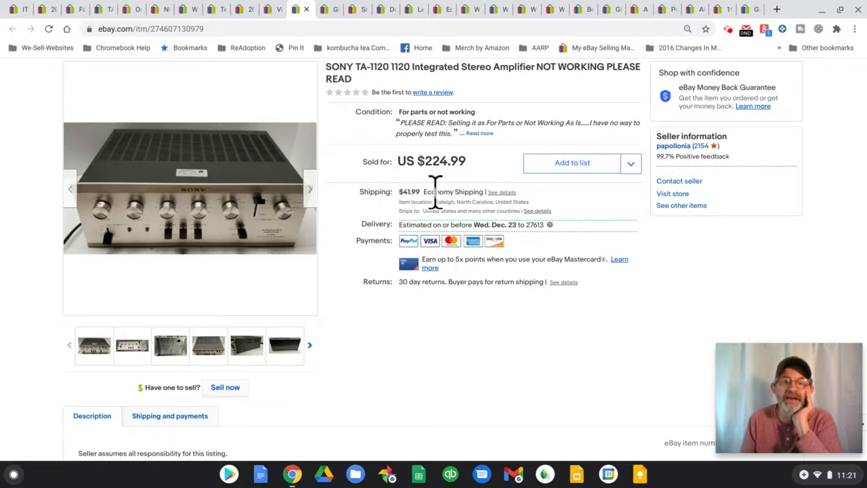
mouse_move(508, 223)
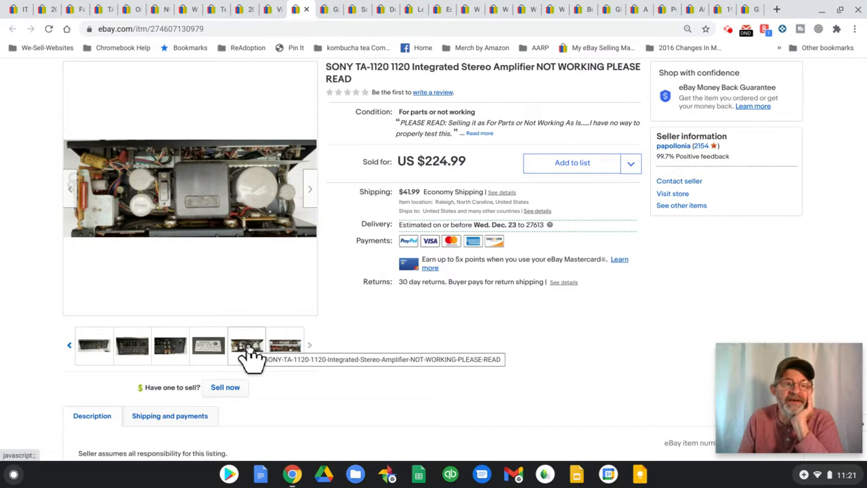
click(171, 346)
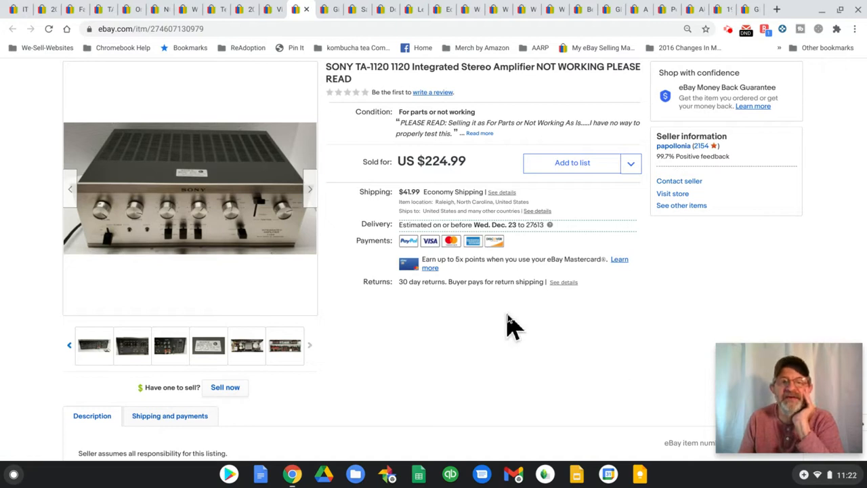
mouse_move(561, 336)
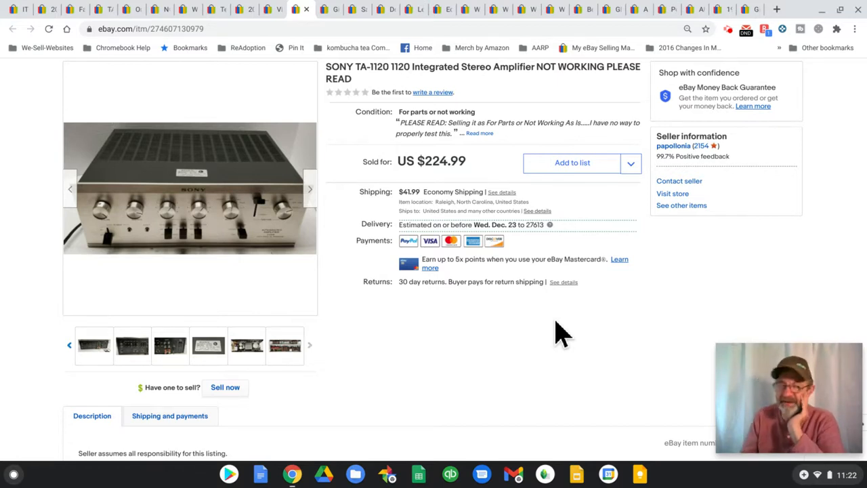
mouse_move(653, 318)
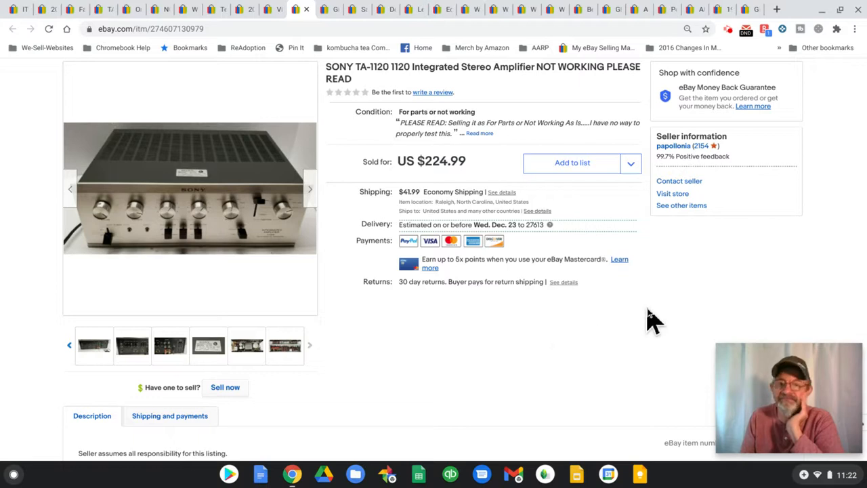
mouse_move(596, 355)
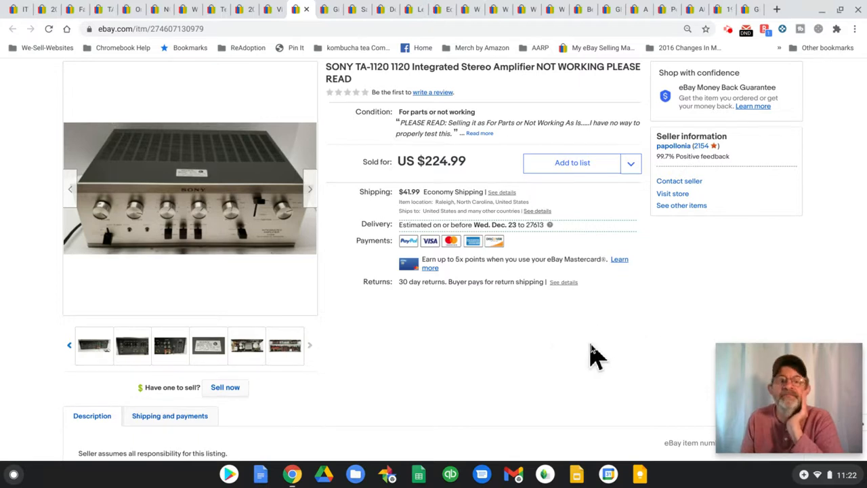
Scroll the Sony TA-1120 listing down past item specifics to the for-parts, not-tested description
scroll(down, 3)
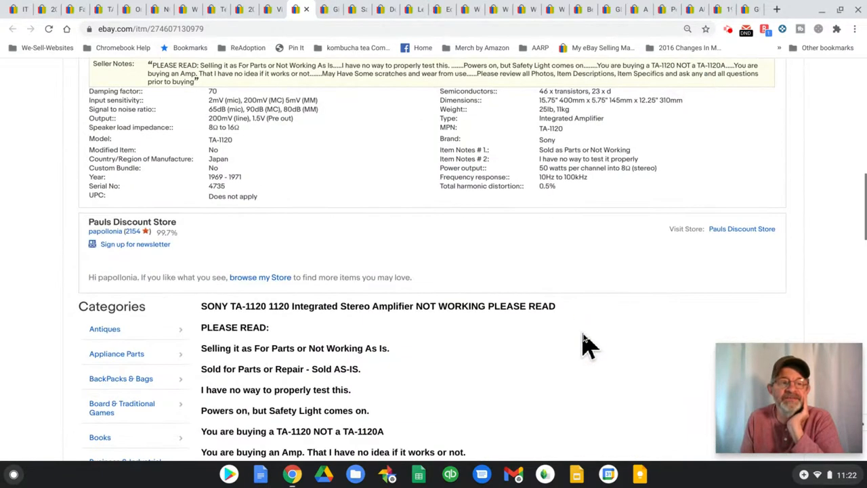
scroll(up, 3)
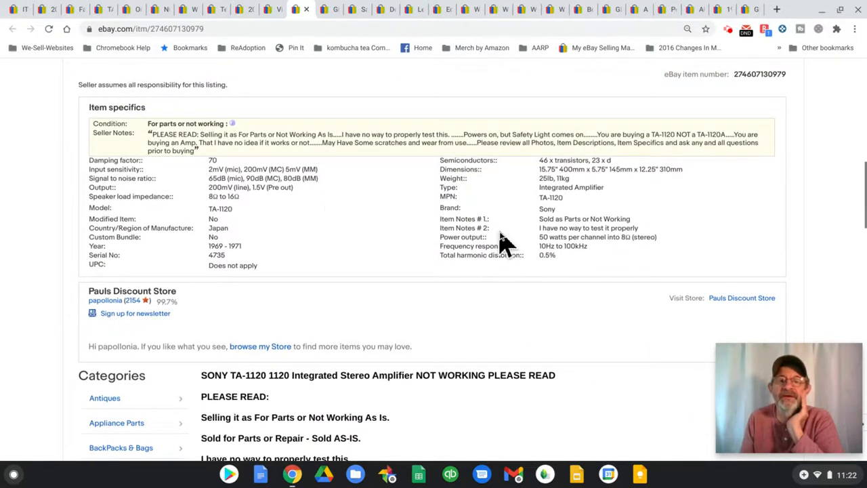
mouse_move(607, 260)
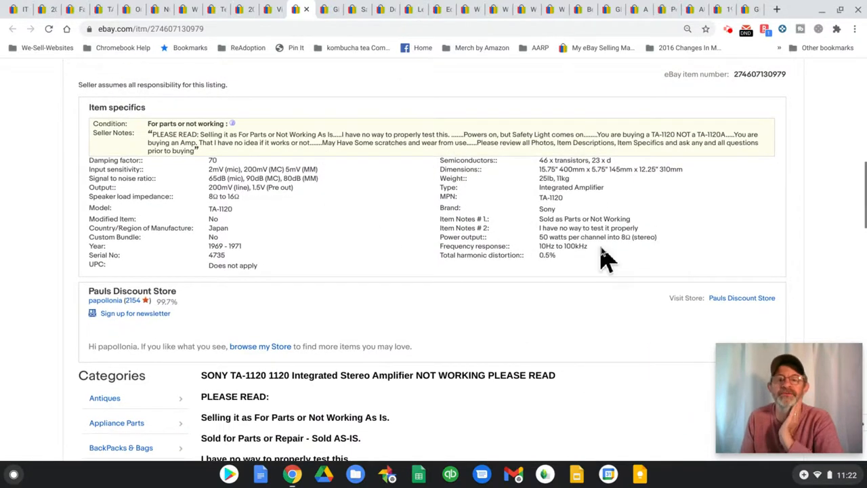
mouse_move(643, 274)
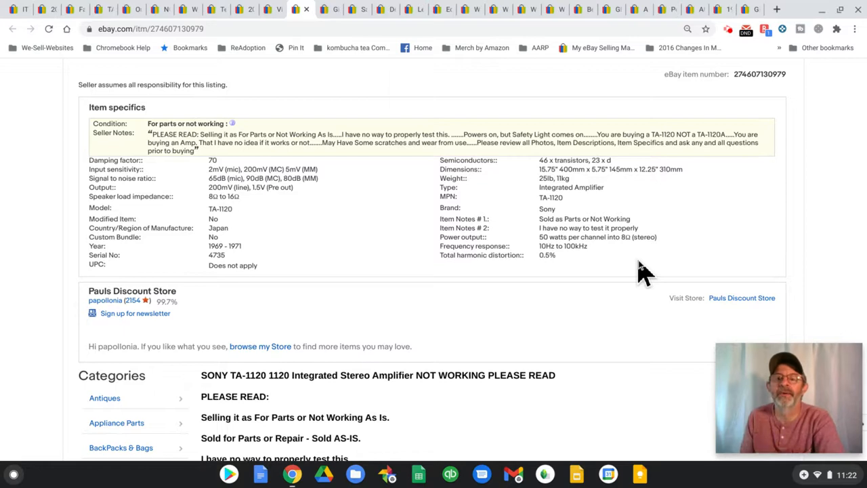
mouse_move(474, 292)
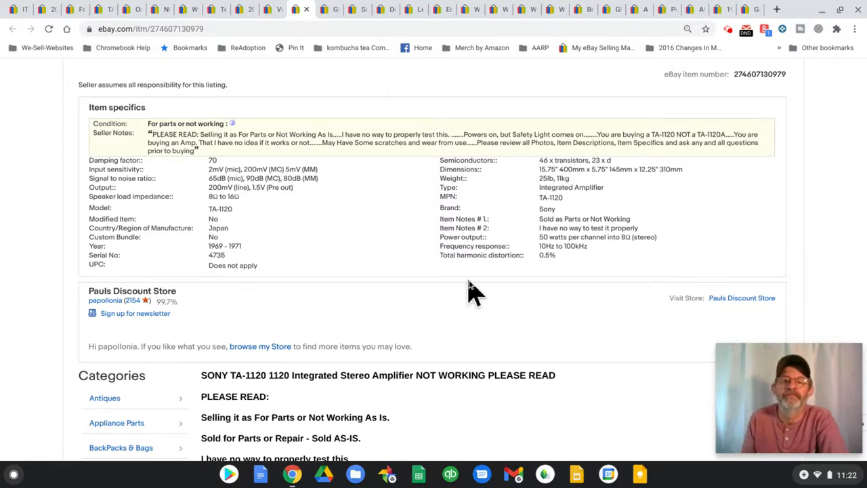
mouse_move(341, 214)
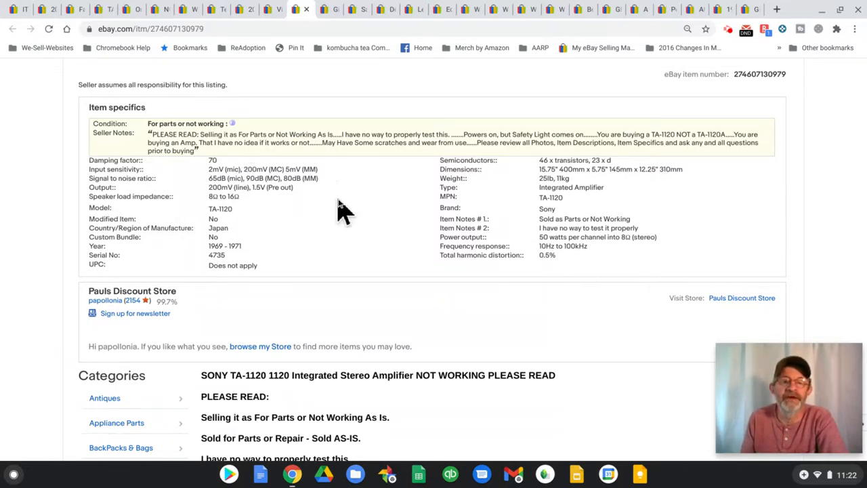
scroll(down, 3)
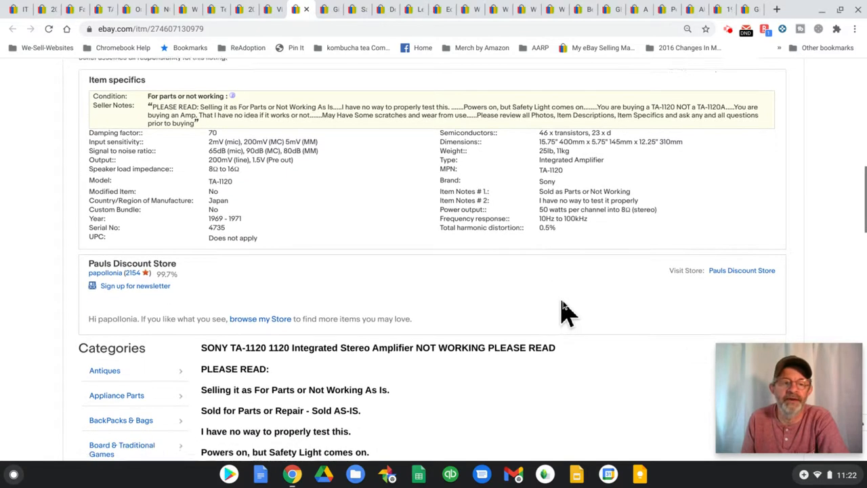
scroll(down, 3)
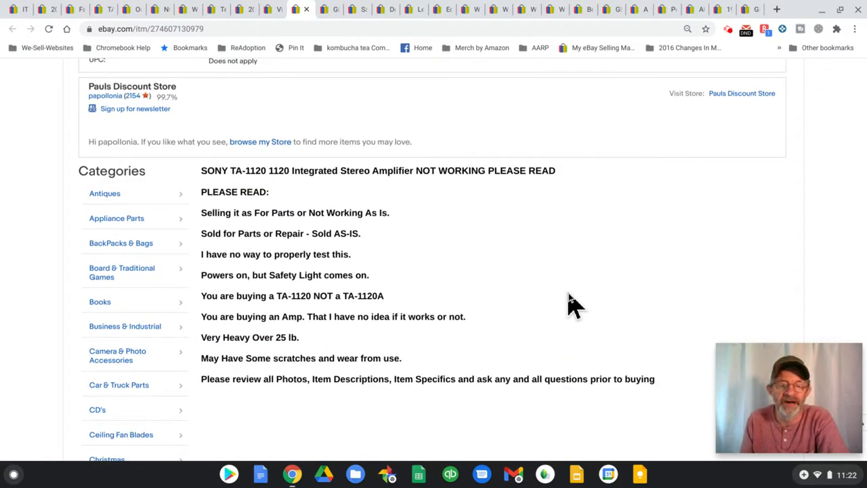
mouse_move(301, 255)
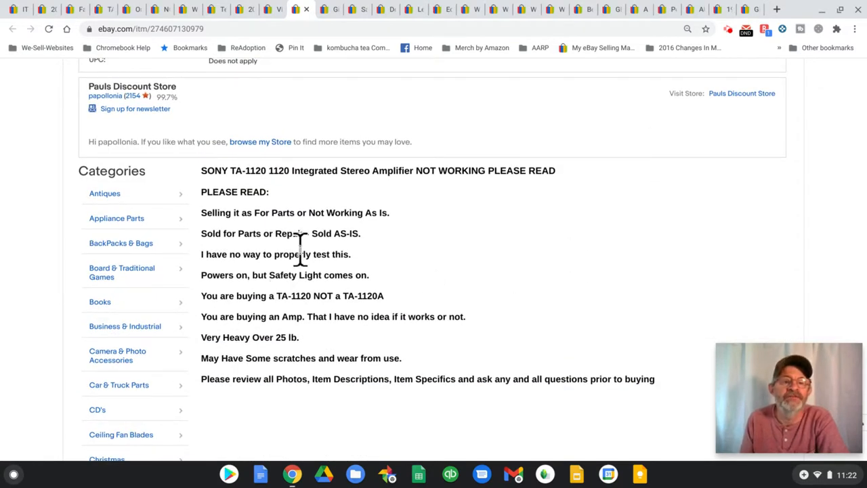
mouse_move(360, 273)
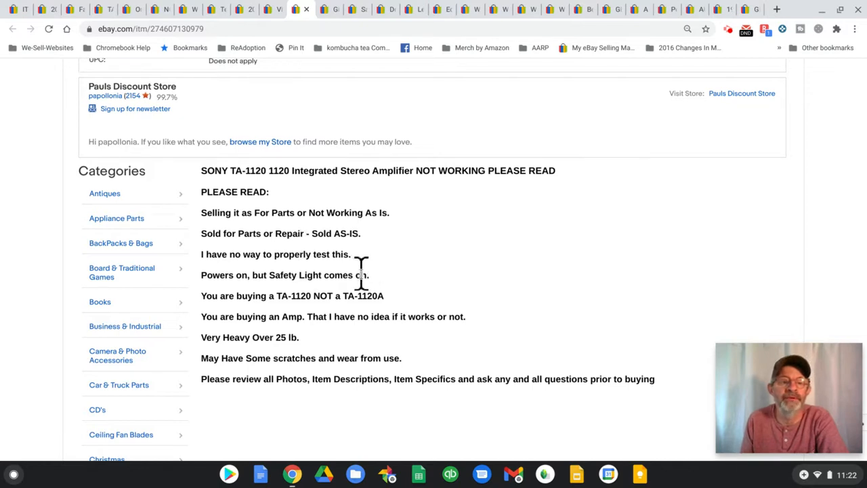
mouse_move(341, 274)
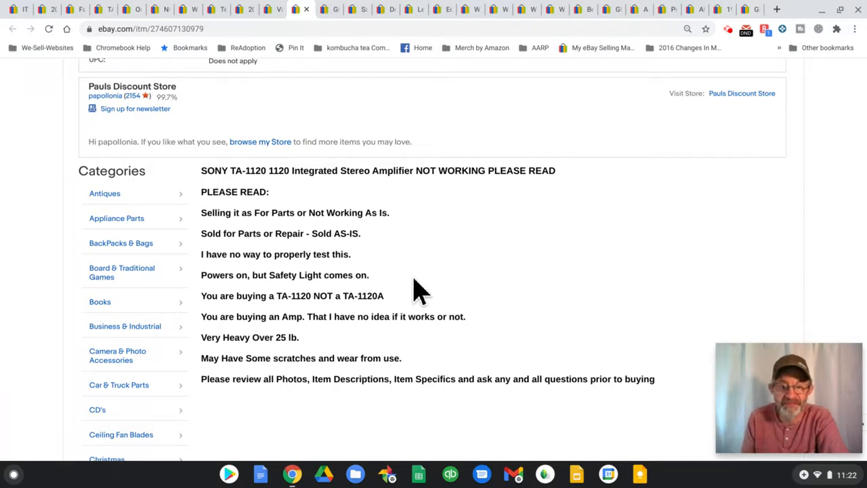
Scroll back to the top of the Sony TA-1120 listing showing its $224.99 sold price and $41.99 shipping
scroll(up, 3)
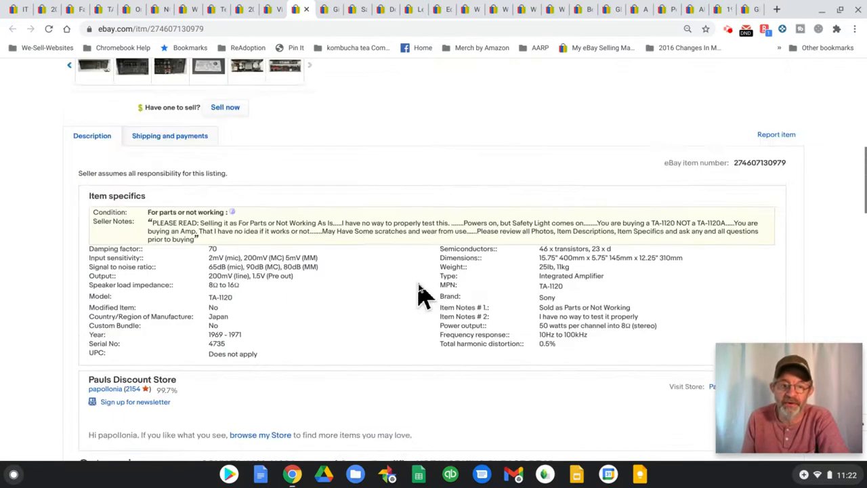
scroll(up, 3)
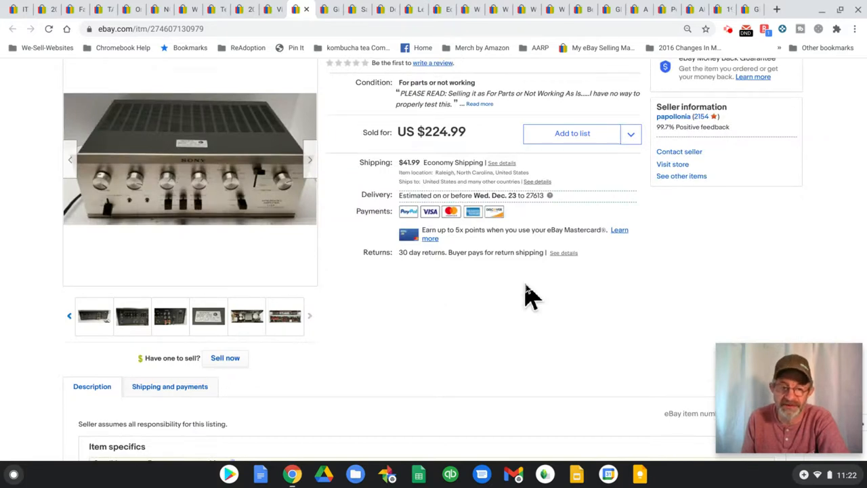
mouse_move(439, 131)
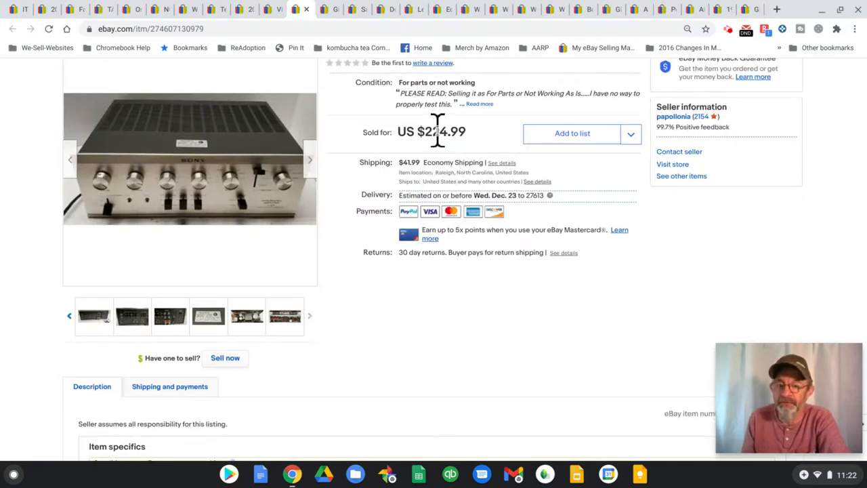
mouse_move(477, 152)
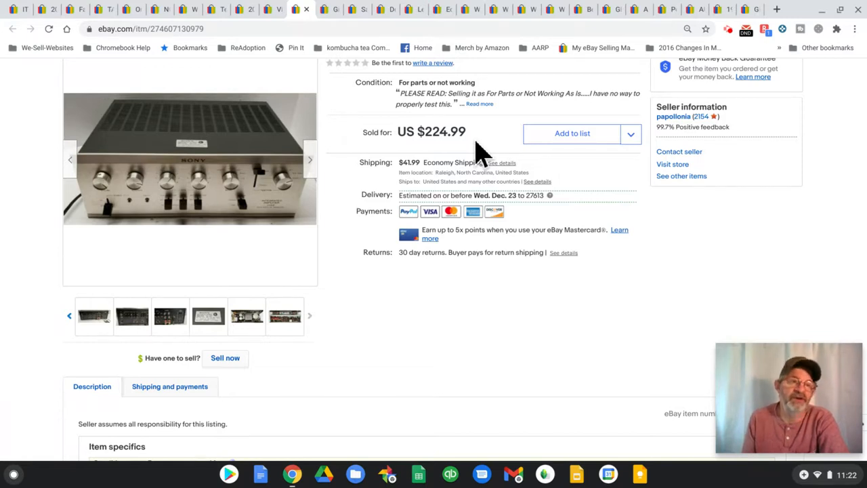
mouse_move(536, 355)
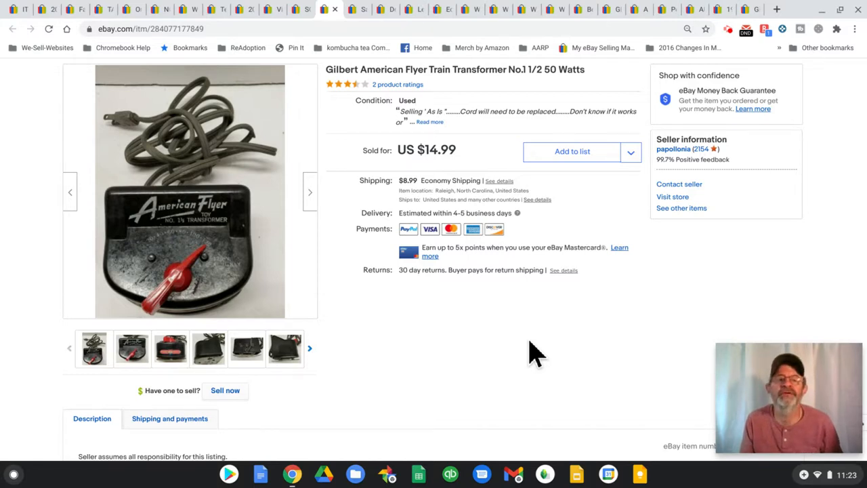
mouse_move(450, 322)
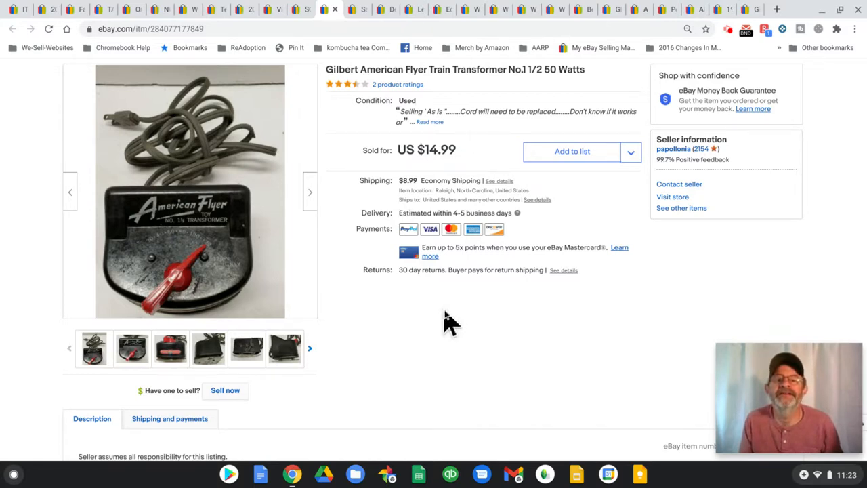
mouse_move(379, 345)
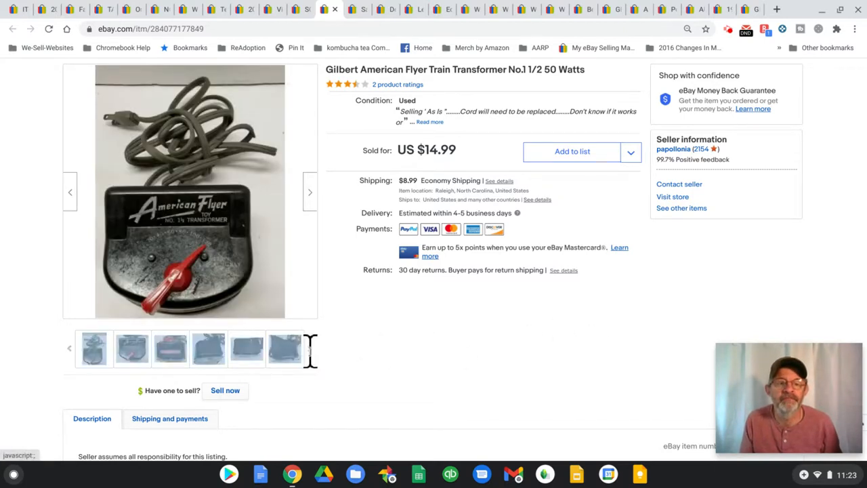
Step through the Gilbert American Flyer transformer photos to the close-up of its coiled cord
click(285, 347)
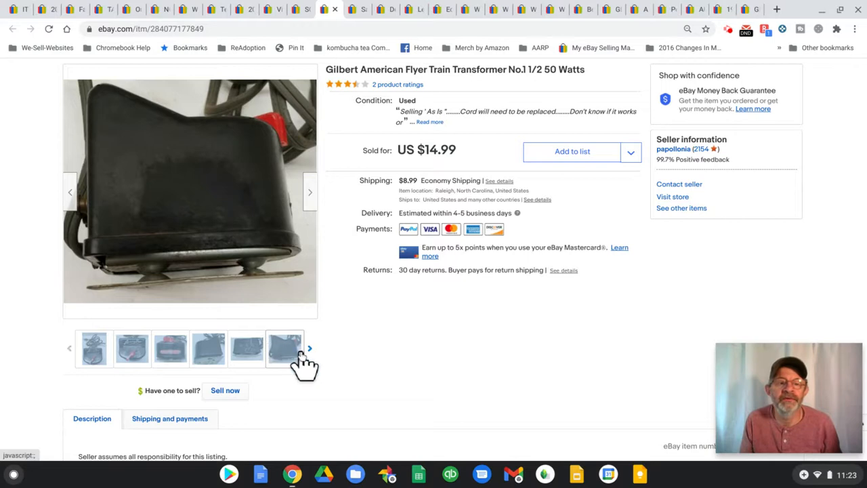
click(285, 347)
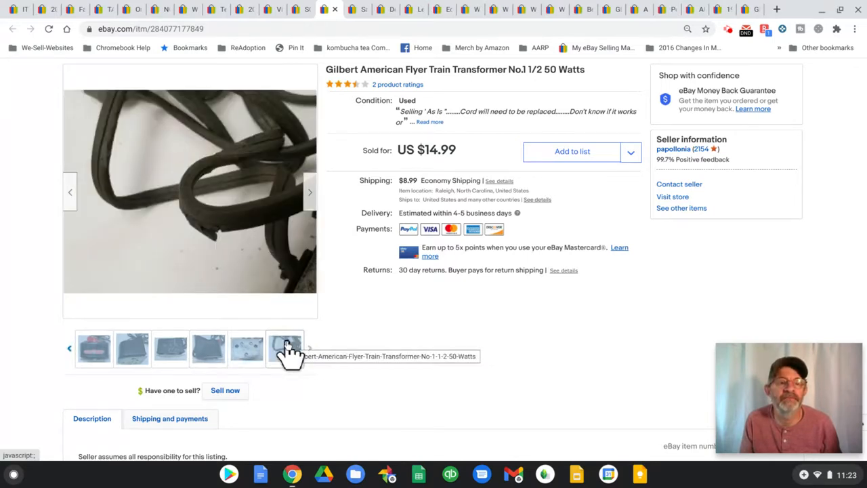
click(285, 347)
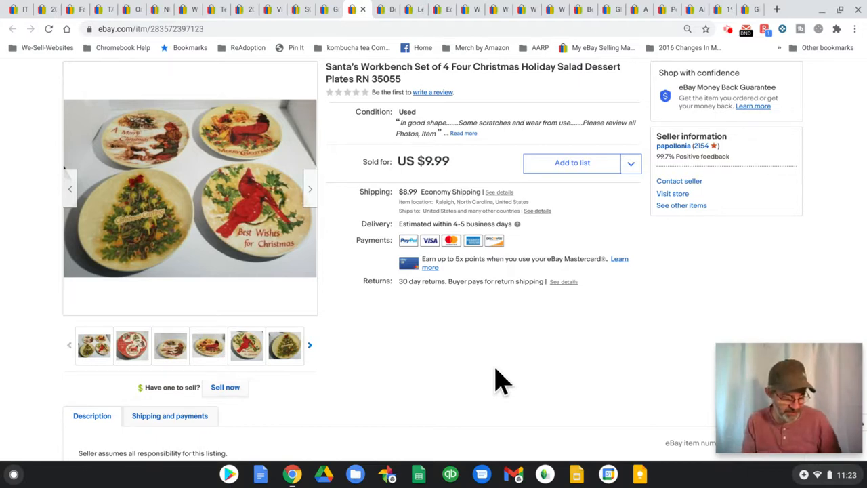
Switch to the tab with the Santa's Workbench set of four Christmas salad dessert plates listing
click(390, 8)
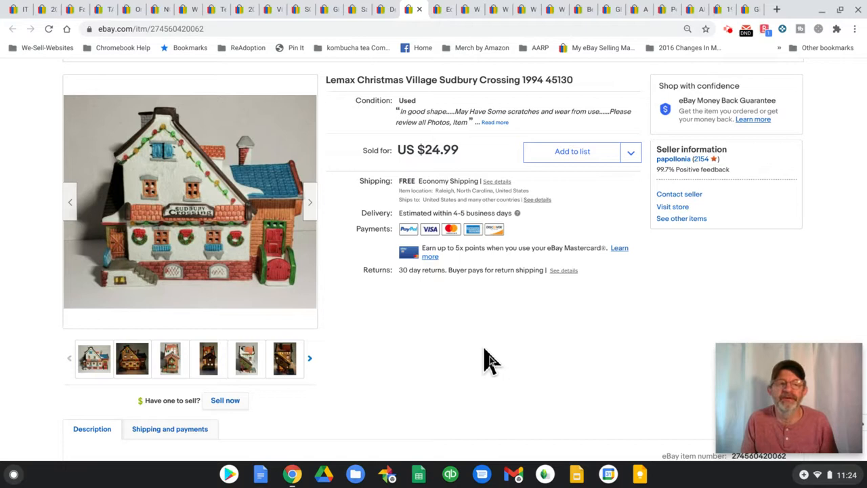
mouse_move(472, 196)
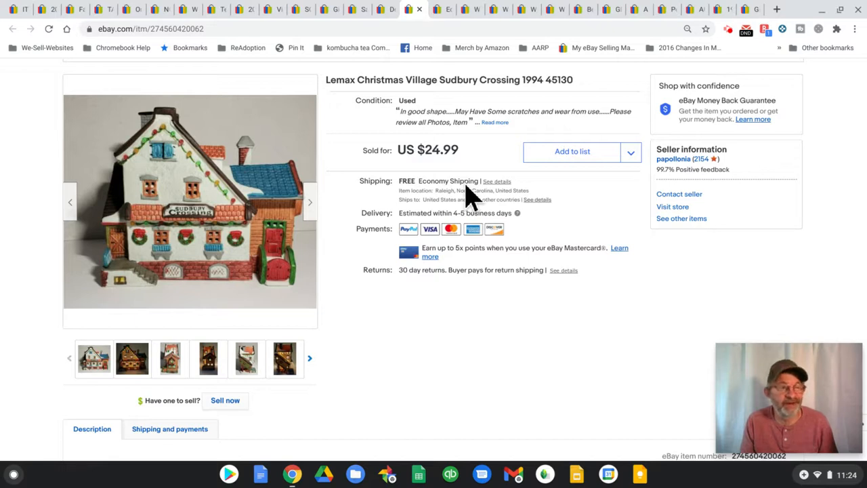
mouse_move(400, 311)
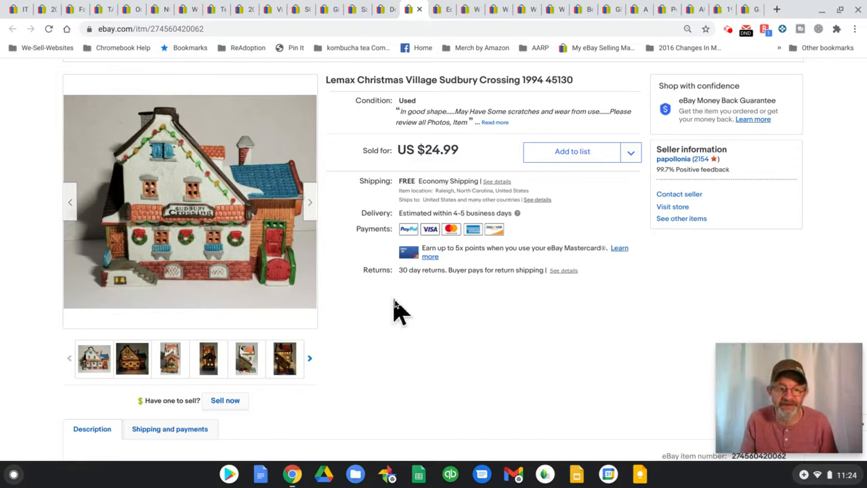
mouse_move(315, 371)
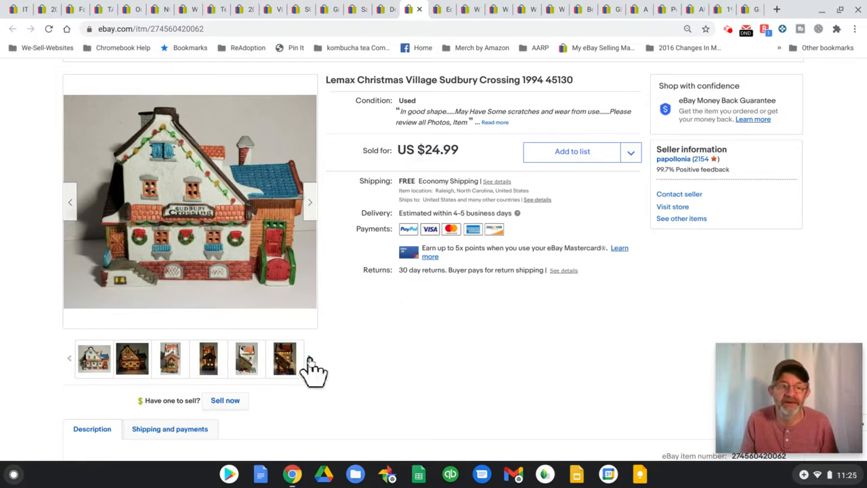
Browse the Lemax Sudbury Crossing photos: lit interior, the roof, and the original Dickensvale box
click(133, 358)
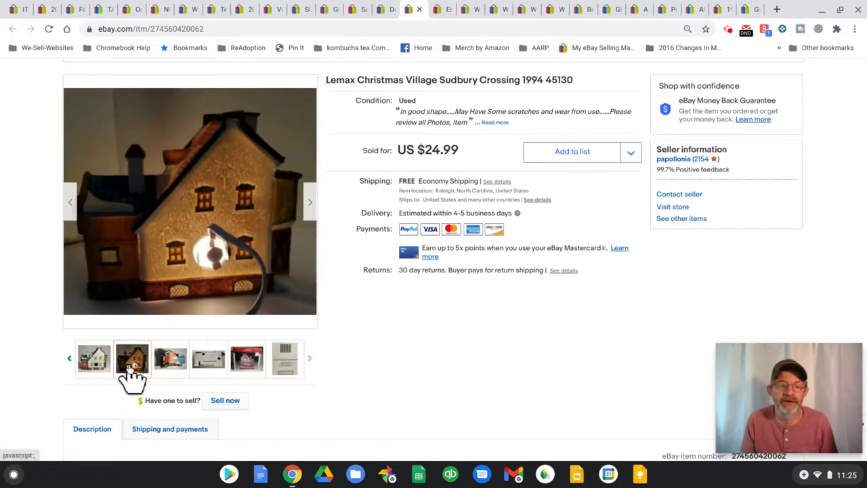
click(170, 358)
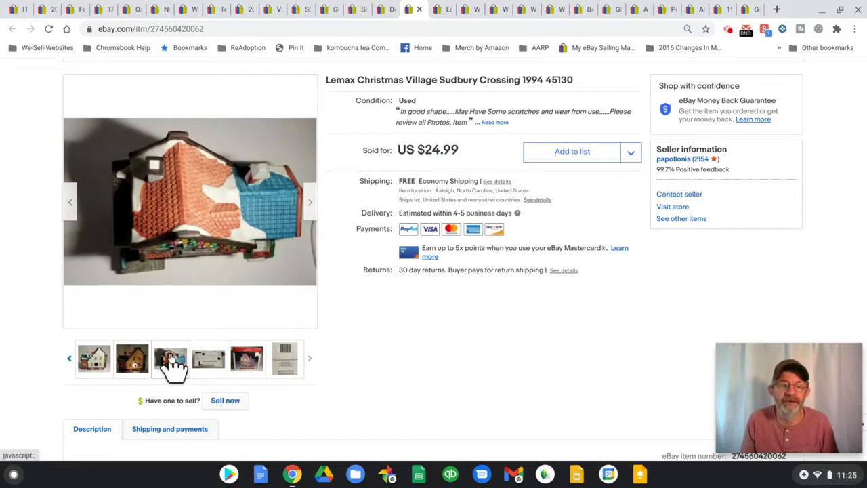
click(247, 358)
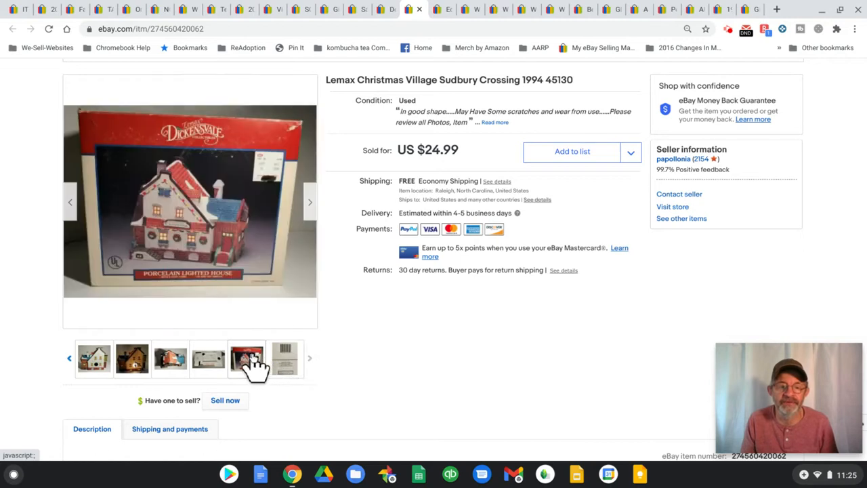
mouse_move(247, 358)
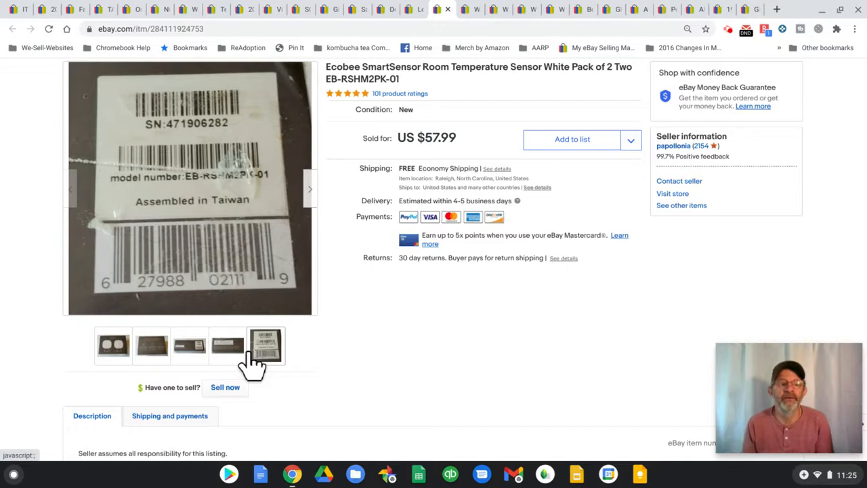
Show the Ecobee SmartSensor listing's first photo of the boxed sensor pair
click(114, 346)
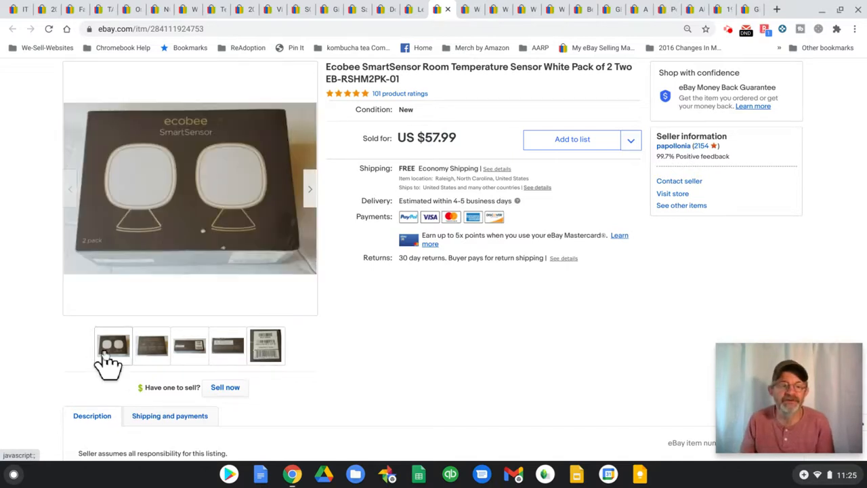
mouse_move(114, 346)
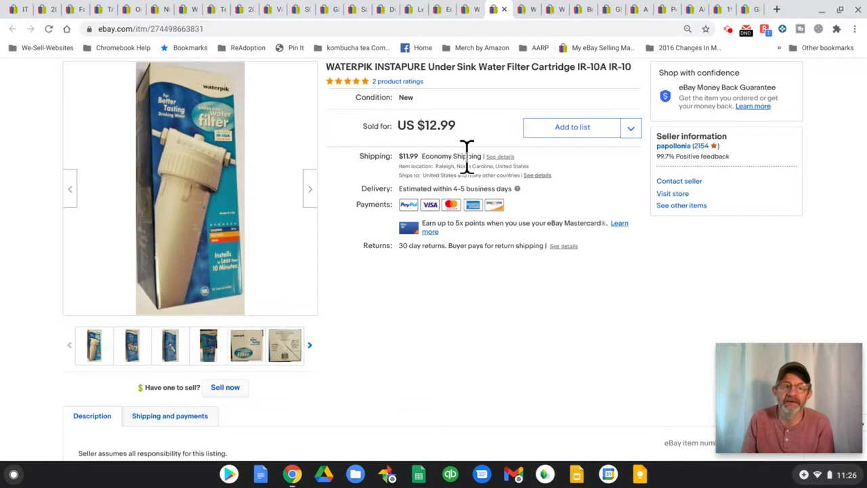
mouse_move(493, 372)
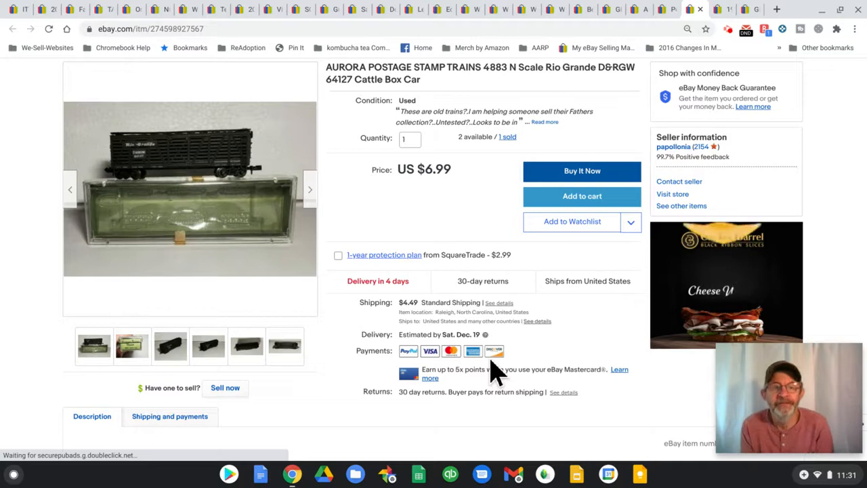
View the sold Aurora N Scale Rio Grande cattle box car listing at US $6.99
click(726, 276)
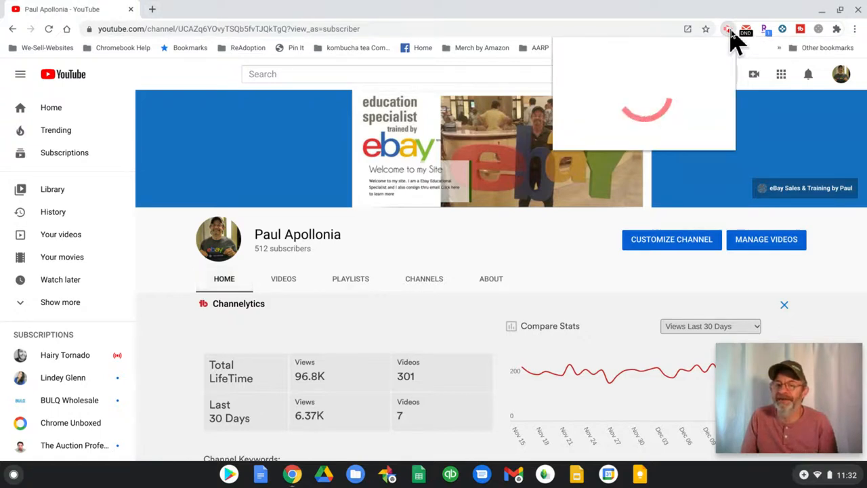
Stop the screen recording from the recorder extension while on the channel page
click(728, 33)
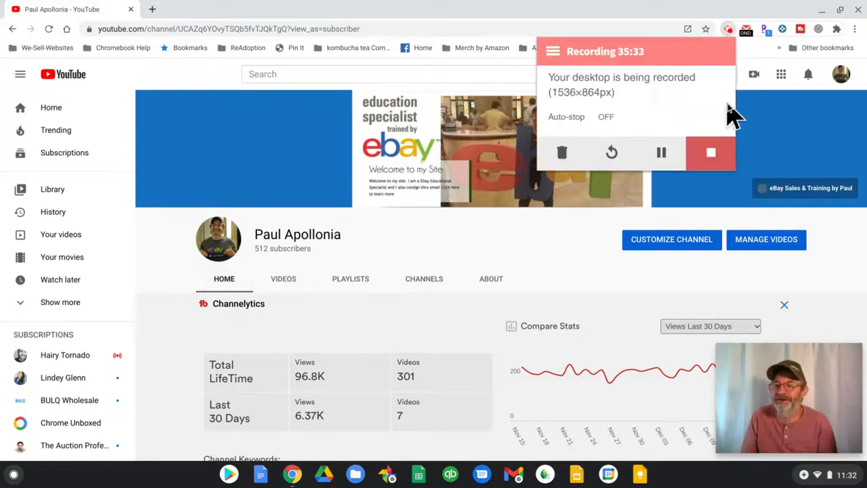